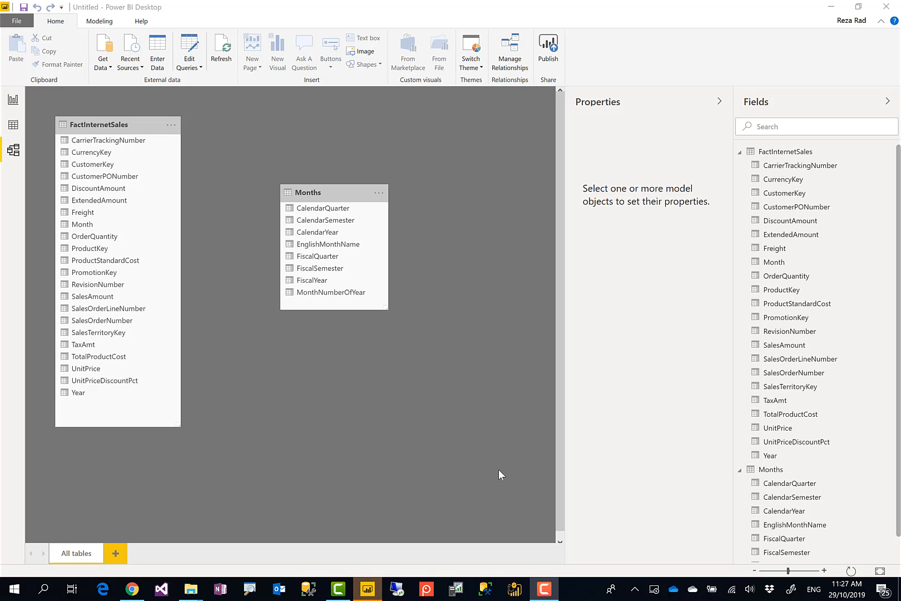
Inspect the Months and FactInternetSales tables and FactInternetSales' Month and Year columns
left_click(307, 192)
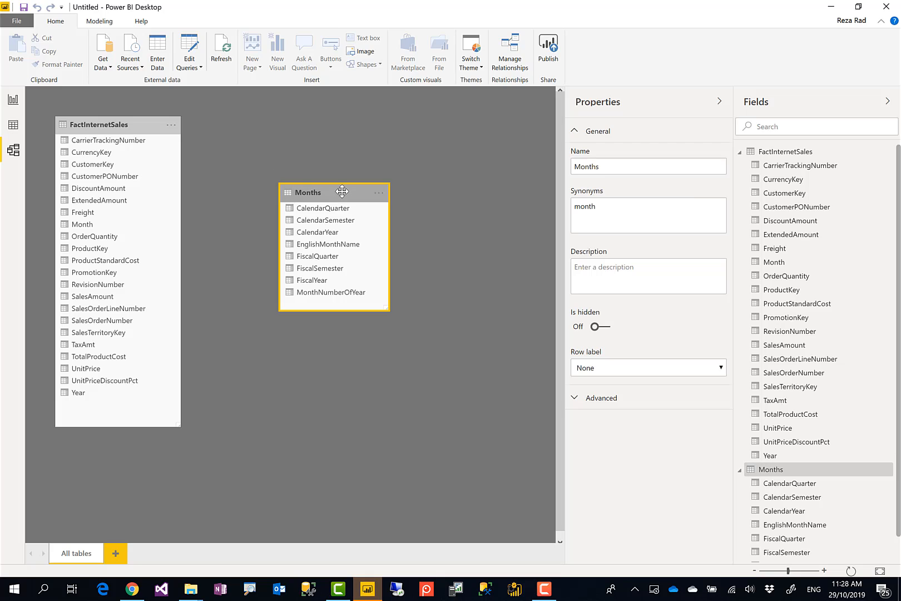
left_click(99, 125)
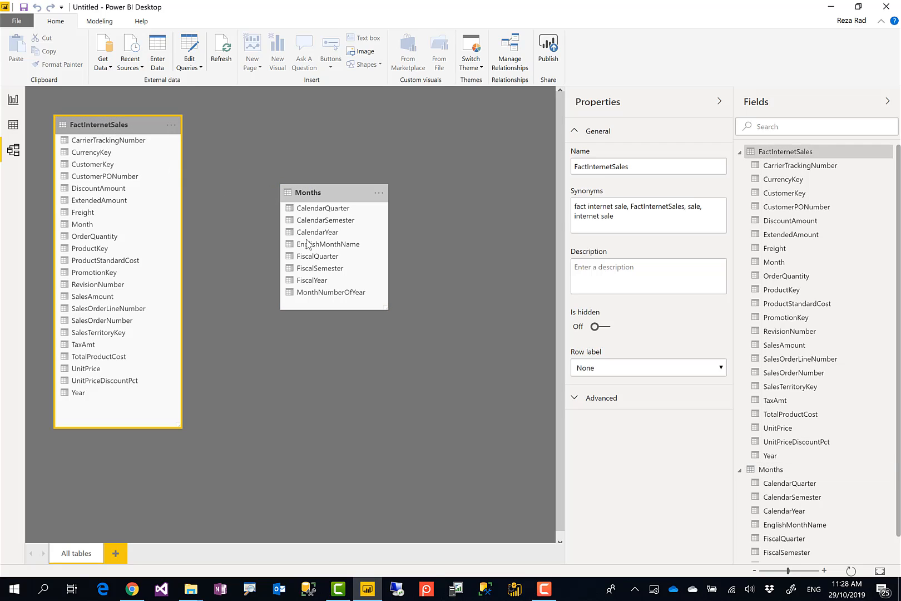
mouse_move(284, 341)
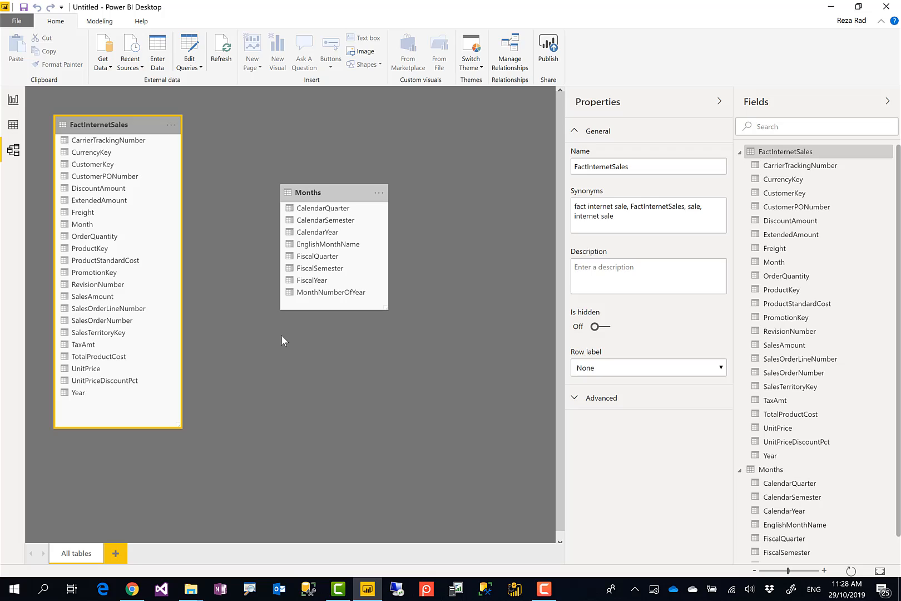
mouse_move(272, 337)
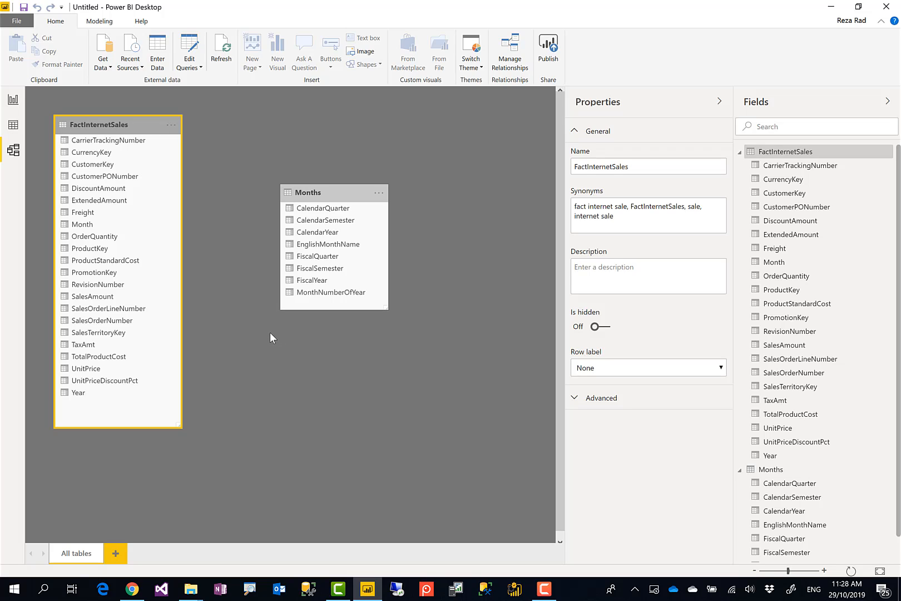
mouse_move(271, 342)
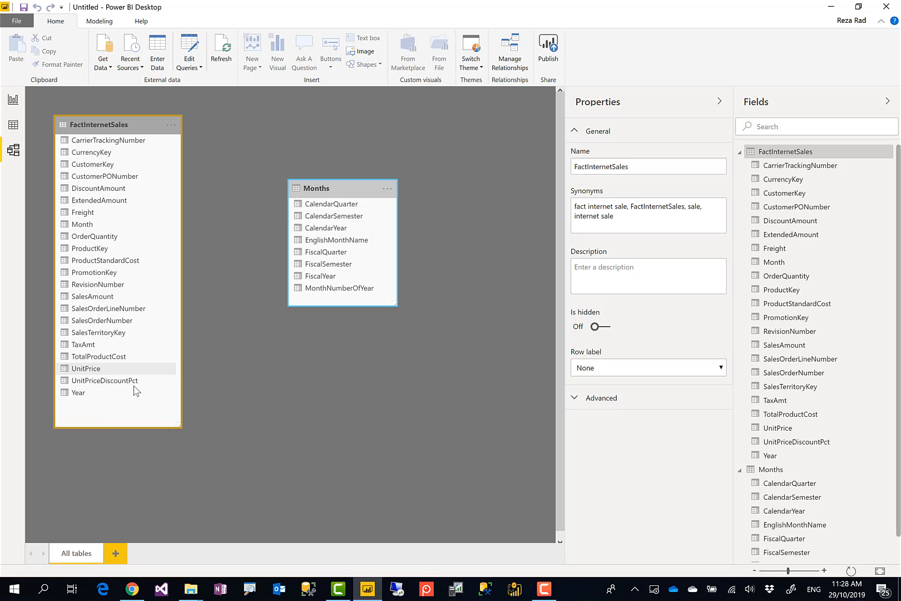
mouse_move(276, 355)
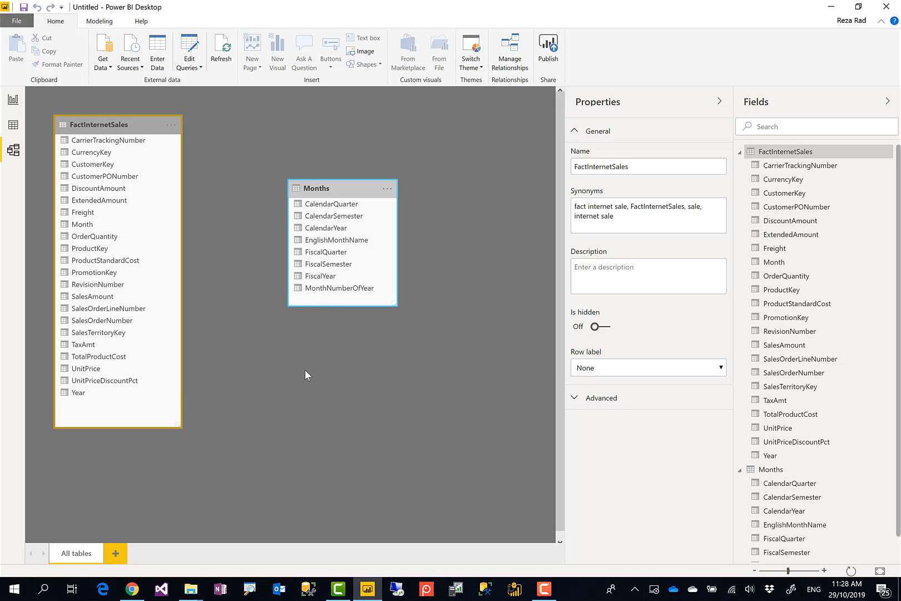
mouse_move(266, 345)
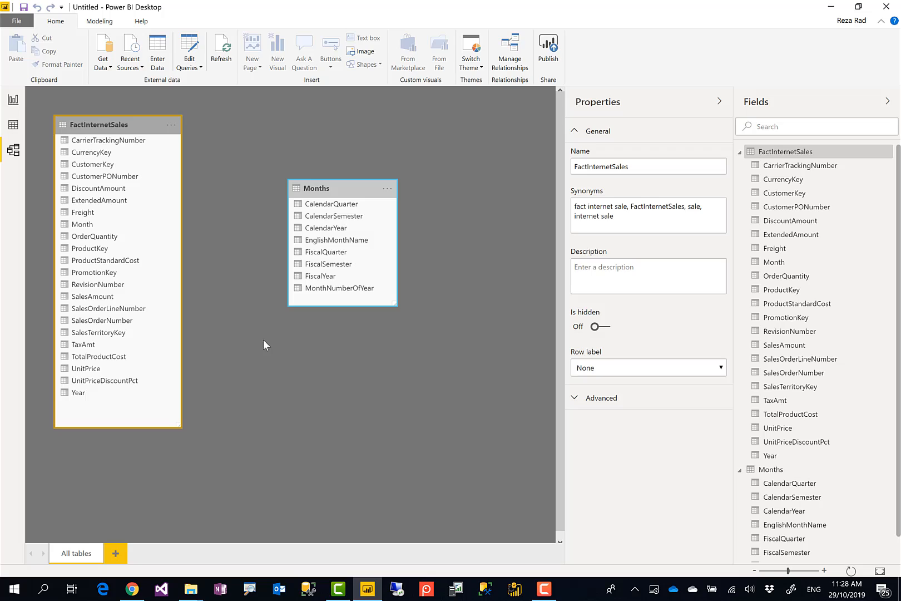
mouse_move(267, 373)
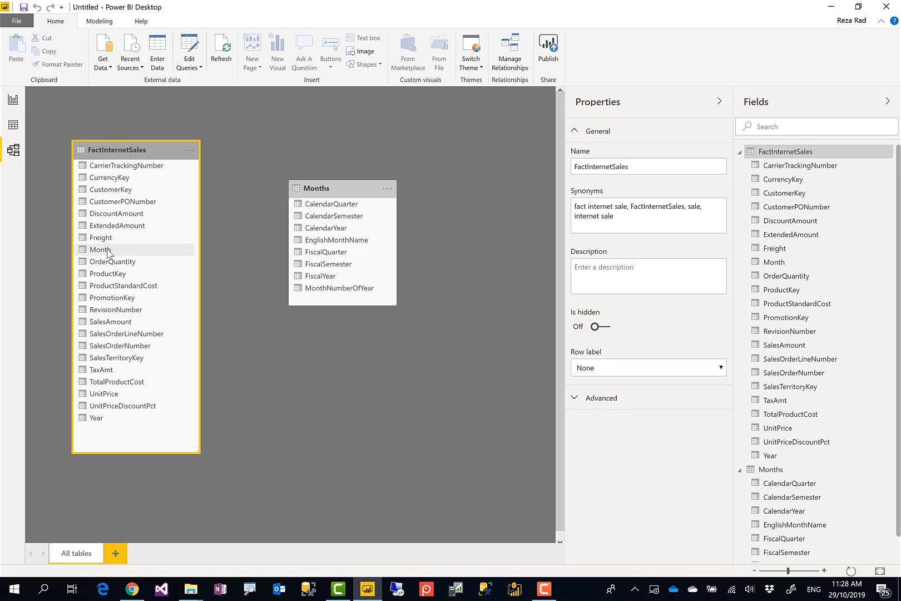
left_click(100, 249)
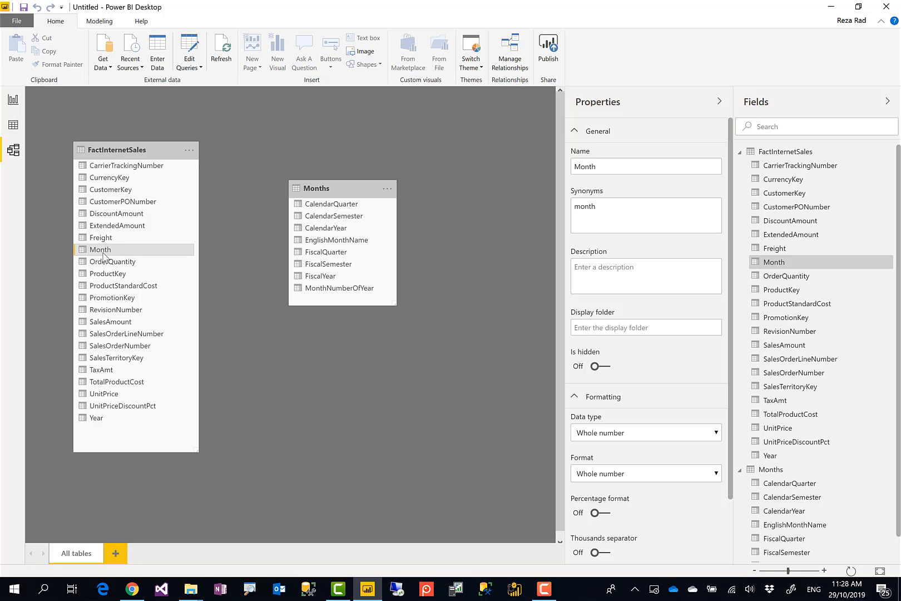
mouse_move(149, 258)
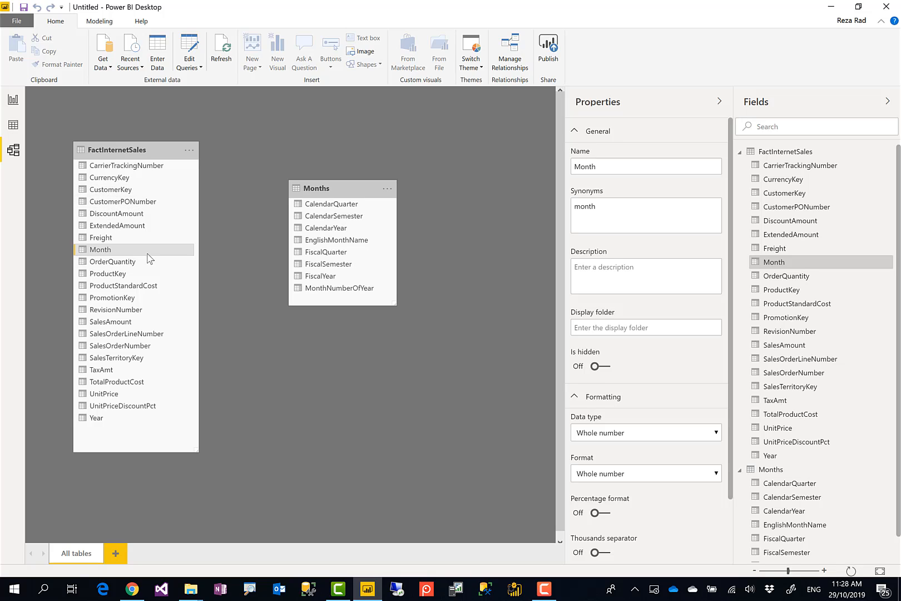
left_click(97, 418)
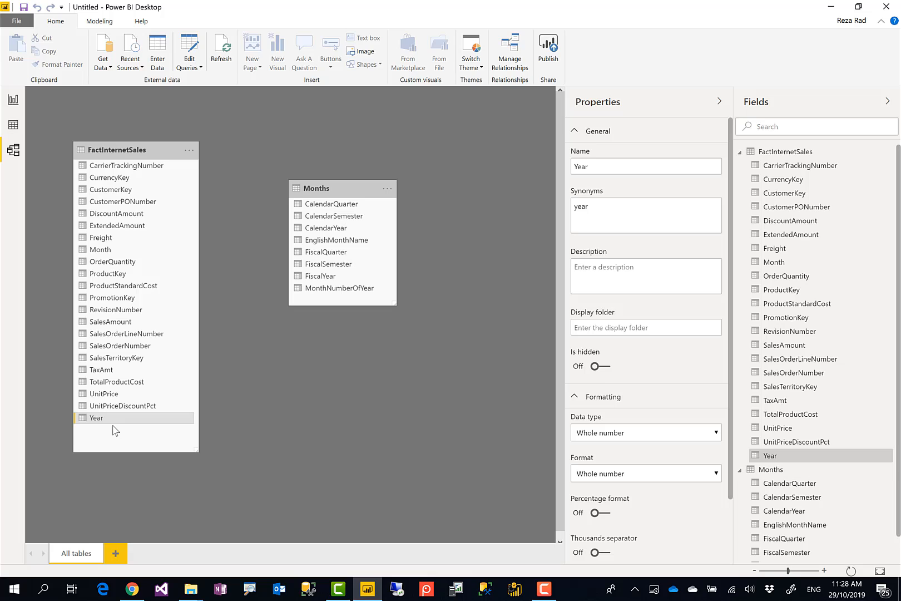
mouse_move(161, 329)
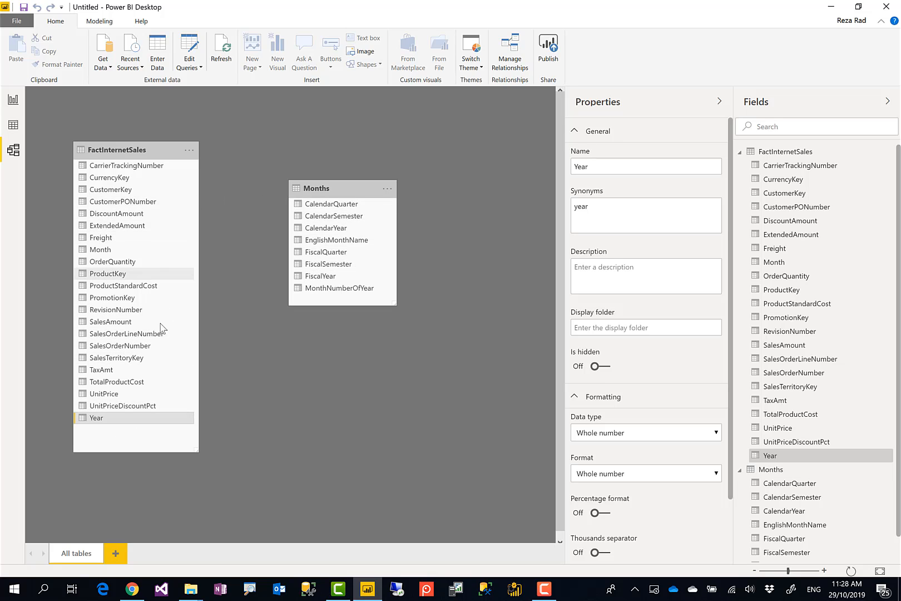
Relate CalendarYear to Year, plus an inactive MonthNumberOfYear–Month relationship
left_click(319, 188)
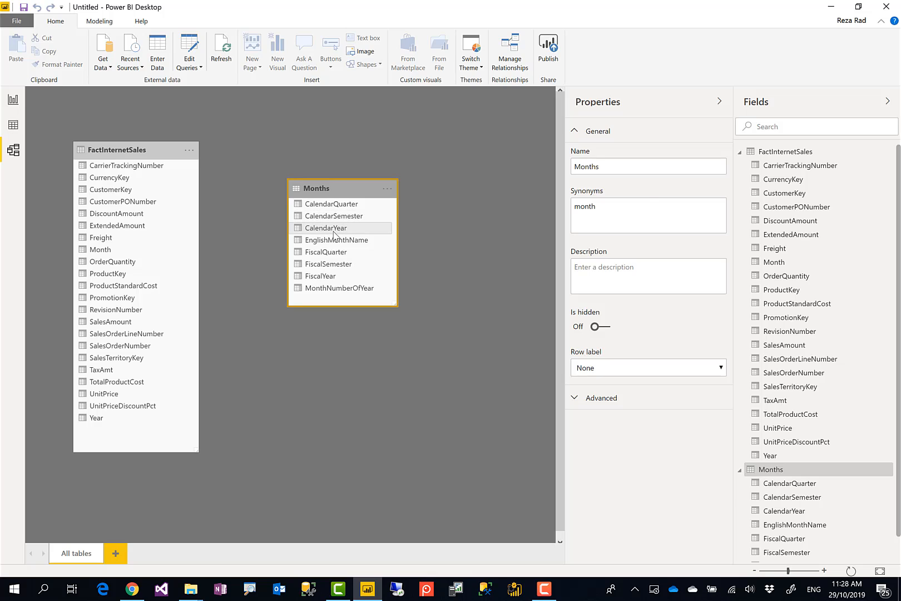
left_click(326, 228)
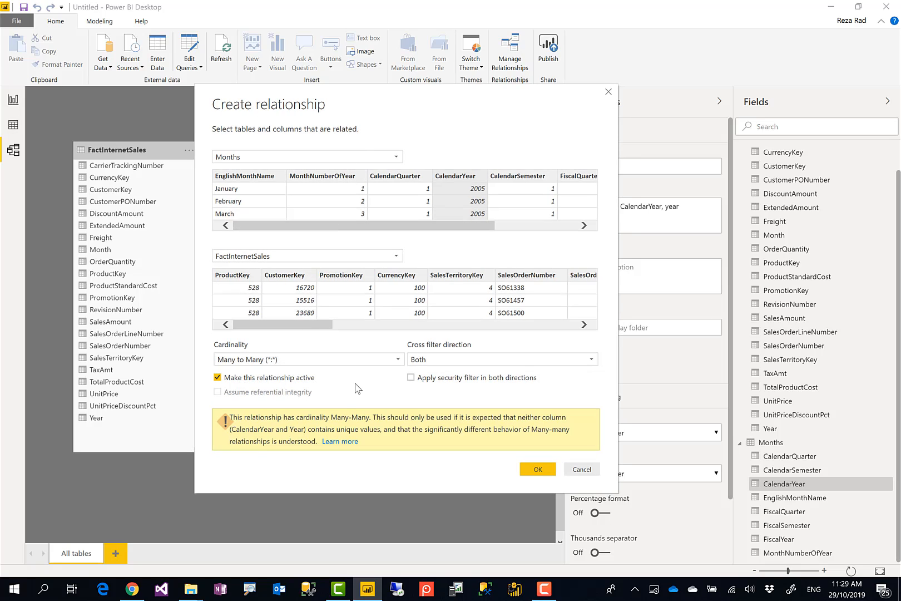
mouse_move(357, 343)
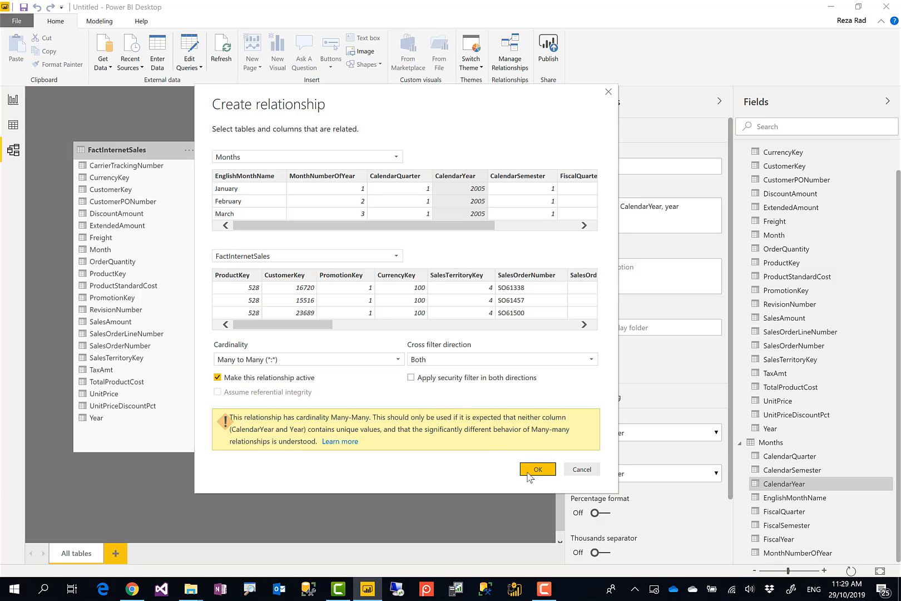
left_click(537, 469)
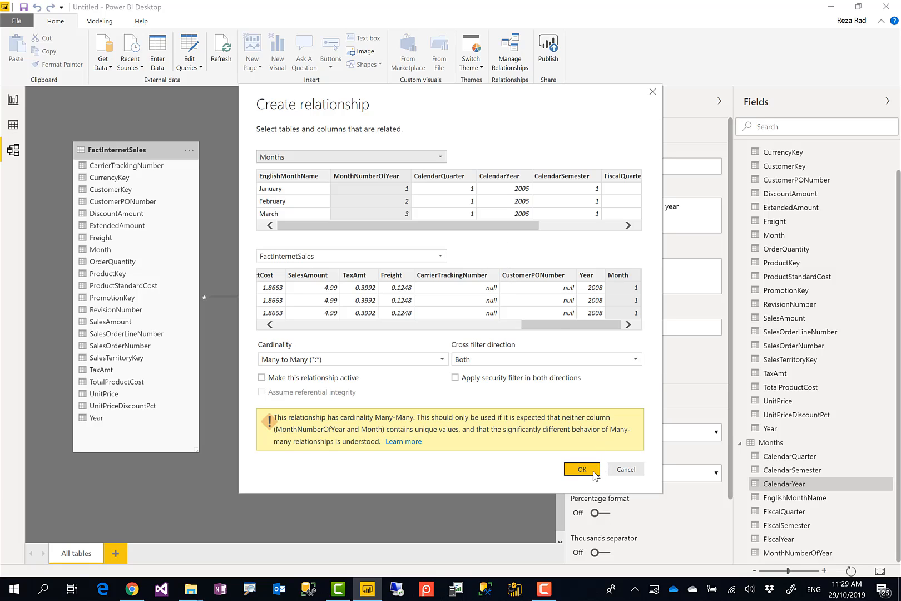
left_click(582, 469)
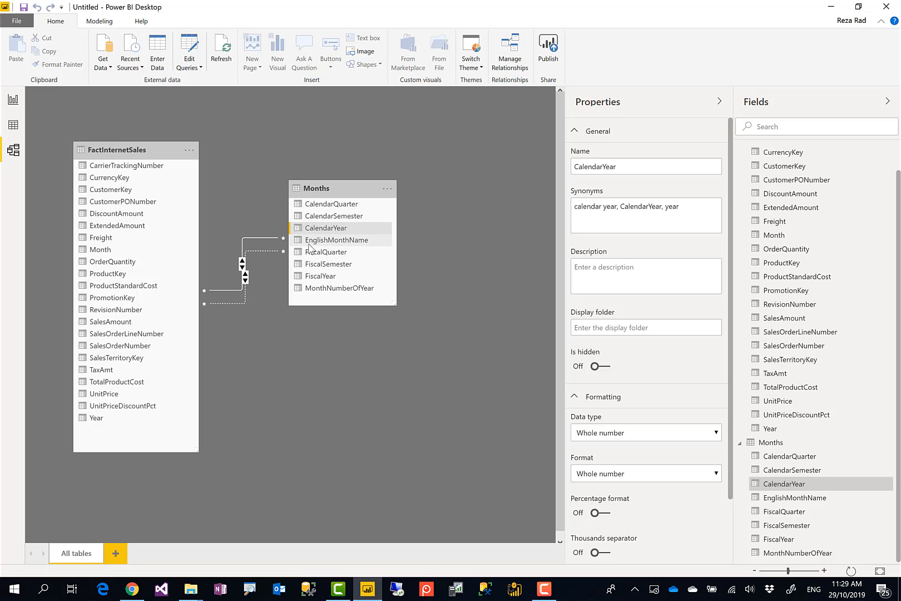
Delete both Months–FactInternetSales relationships, check MonthNumberOfYear, then switch to Data view
left_click(258, 244)
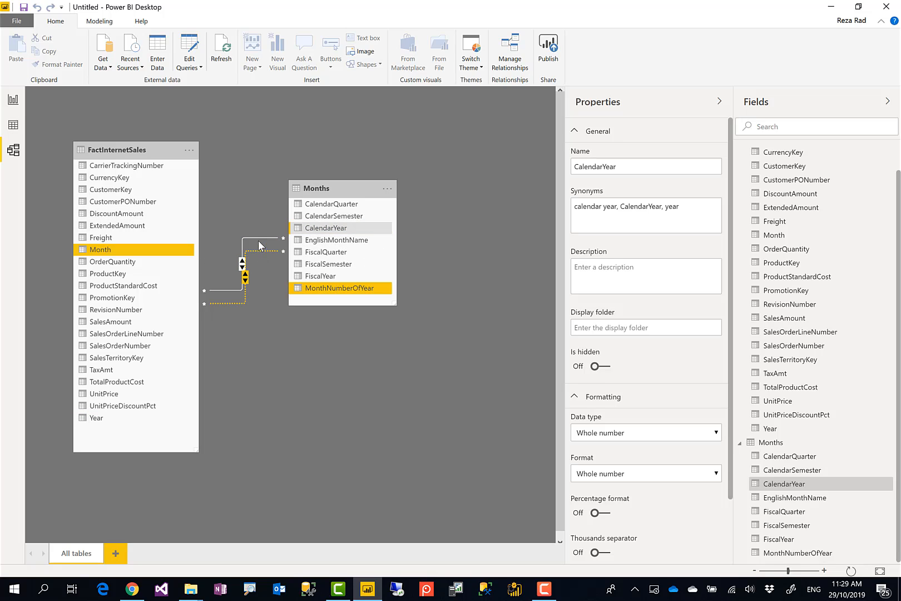
mouse_move(263, 255)
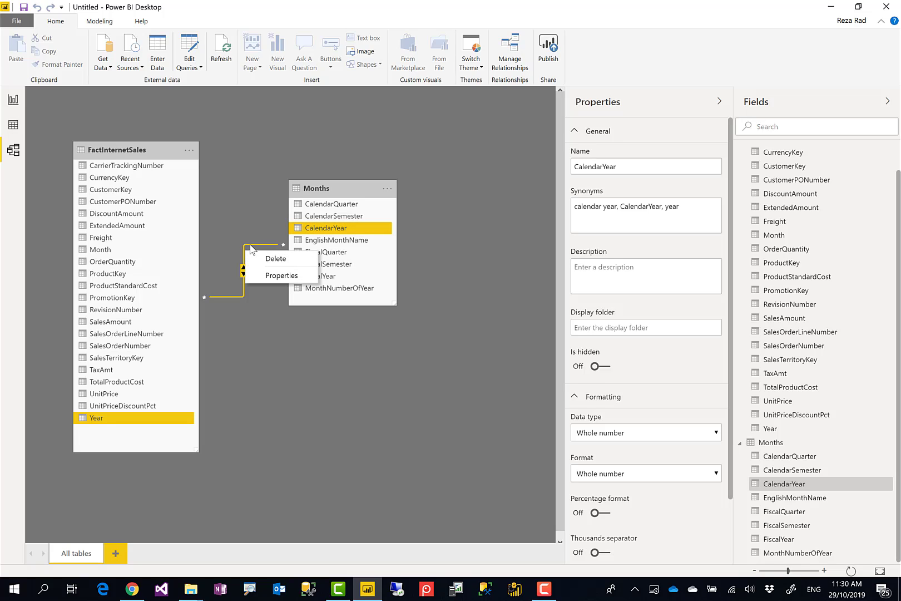
left_click(277, 270)
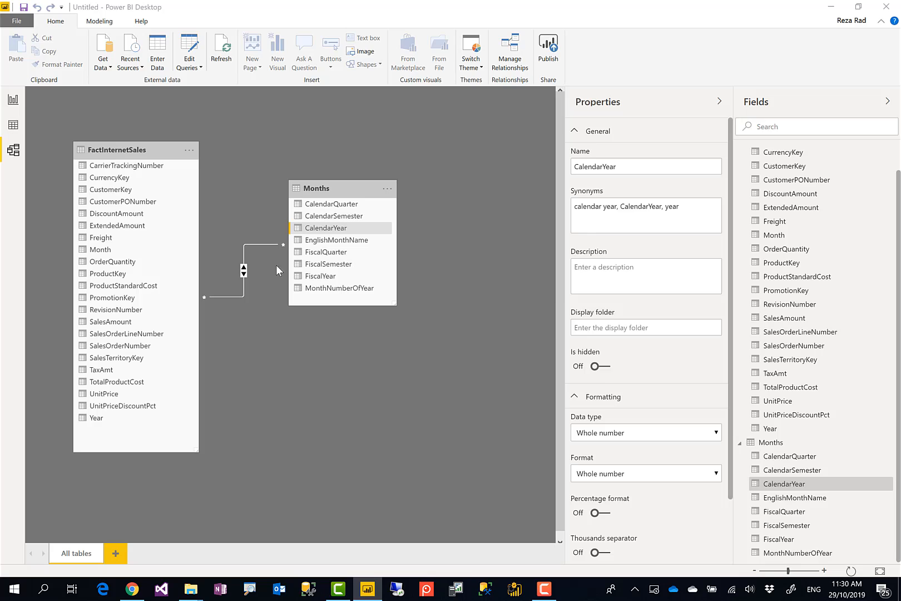
mouse_move(258, 303)
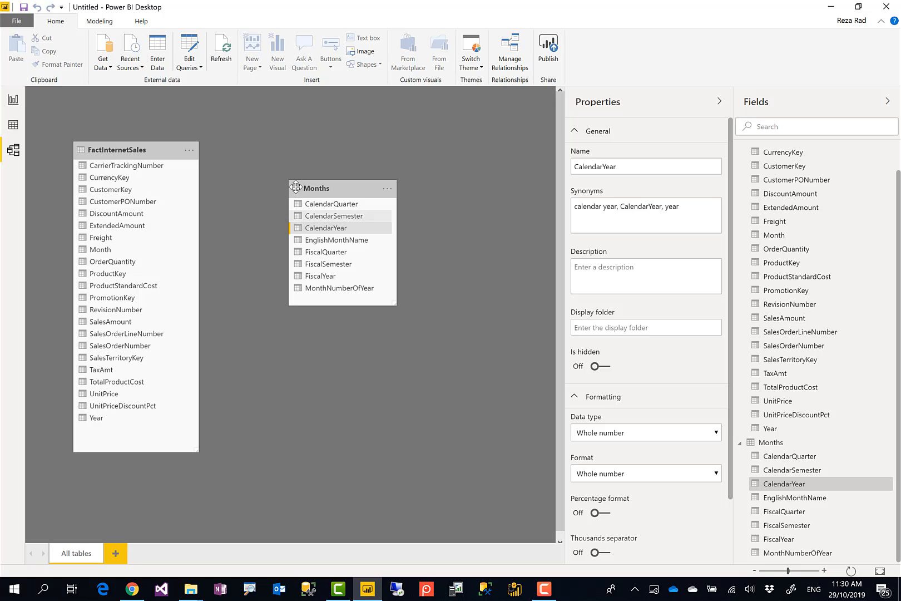
mouse_move(251, 338)
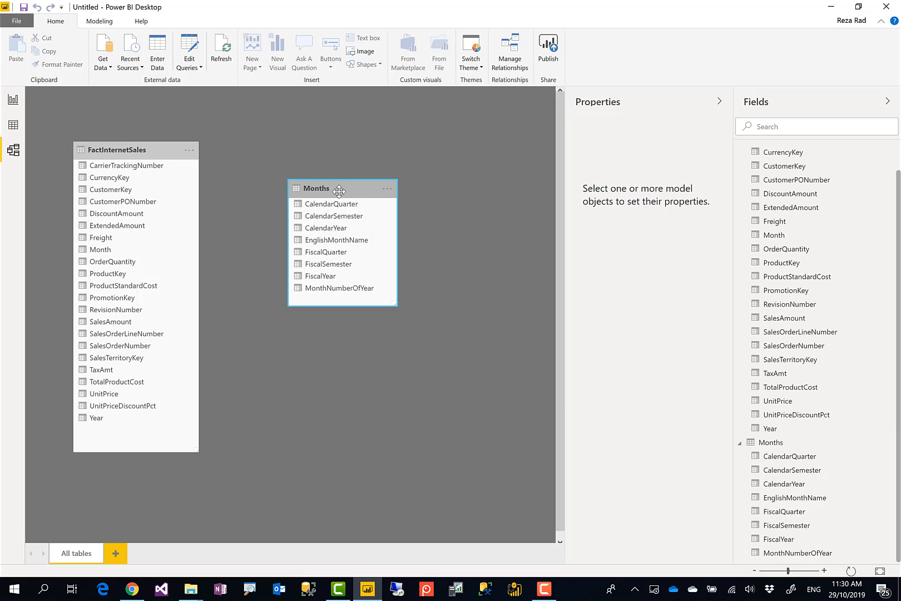
left_click(317, 188)
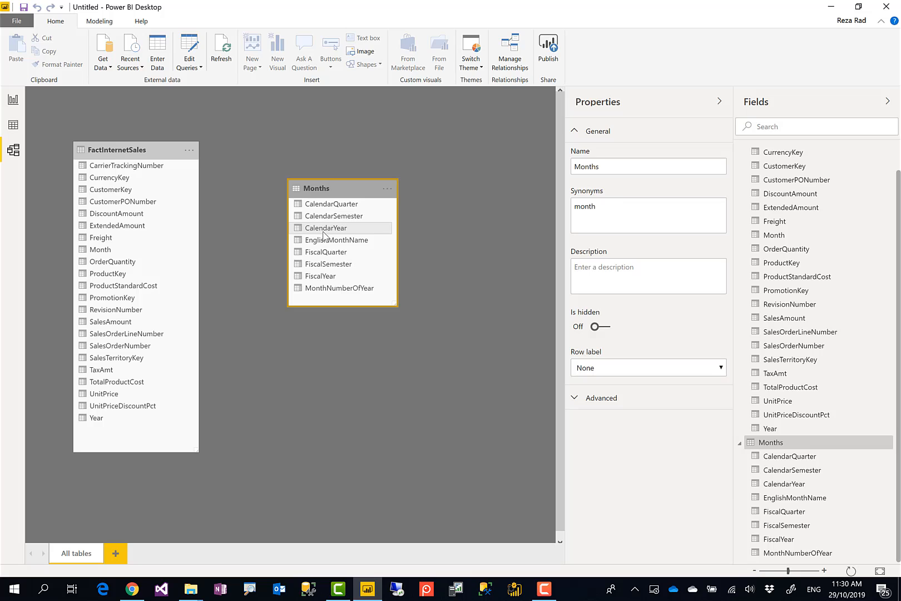
left_click(339, 287)
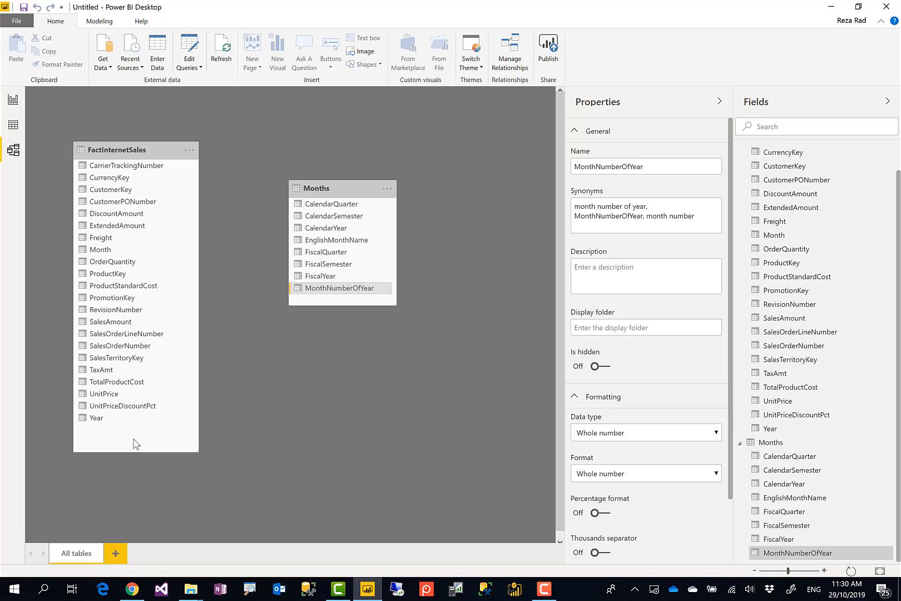
mouse_move(289, 281)
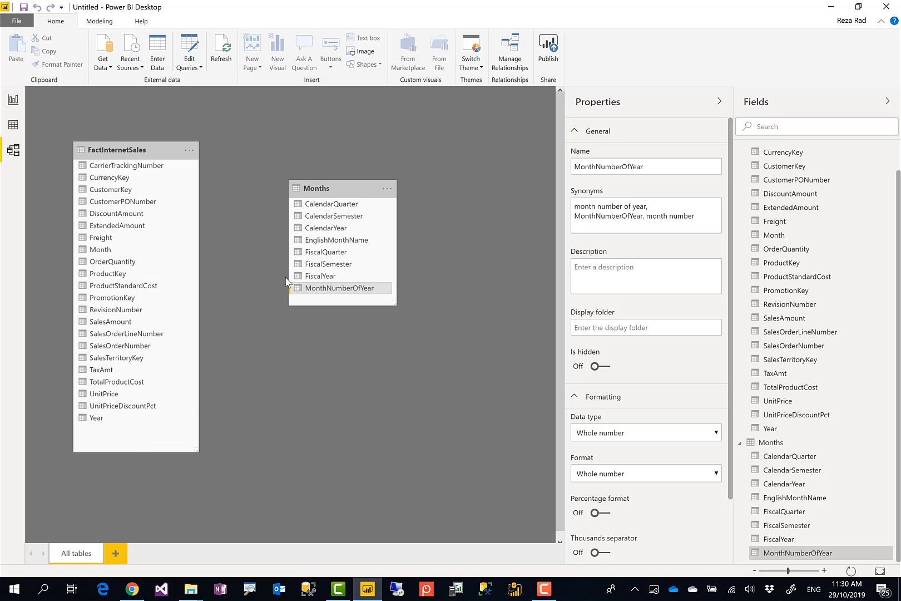
mouse_move(14, 125)
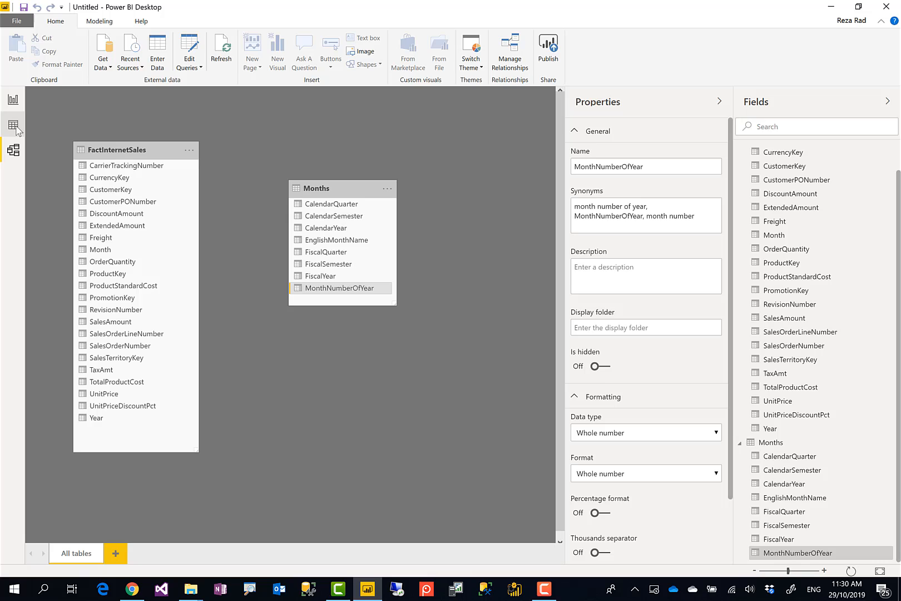
left_click(13, 121)
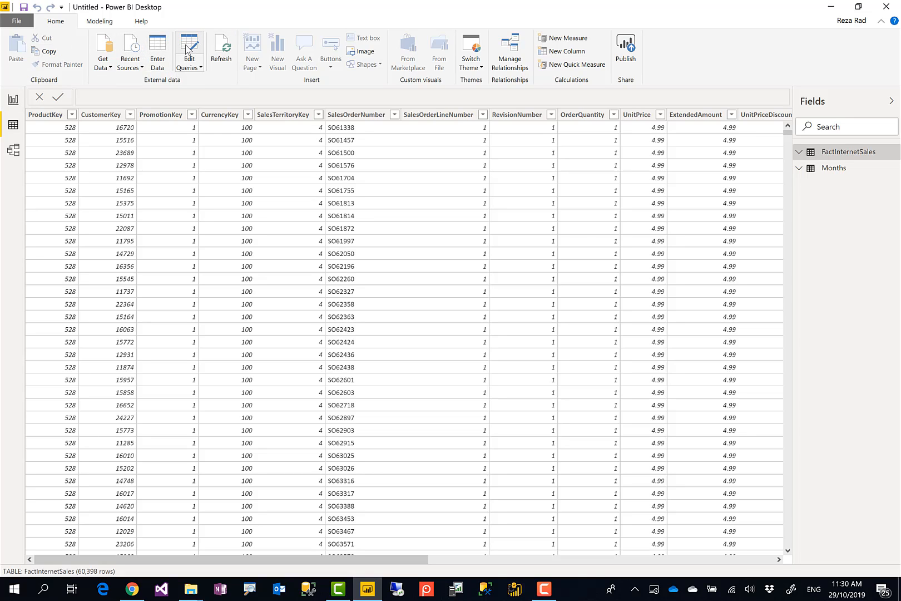
mouse_move(58, 28)
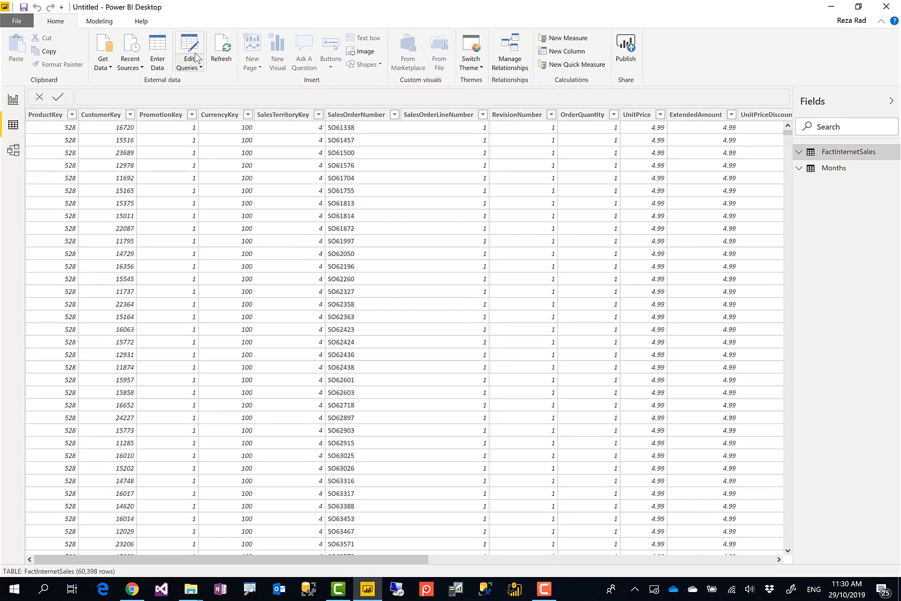
Launch Power Query Editor via Edit Queries, landing on the Months query
left_click(187, 45)
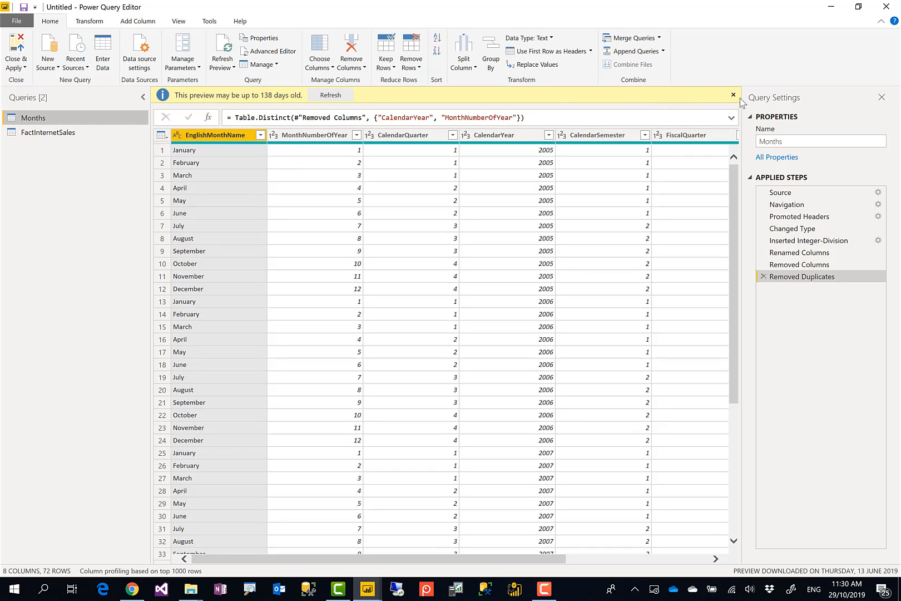
Dismiss the preview notice and select Months' CalendarYear and MonthNumberOfYear columns under Add Column
left_click(733, 95)
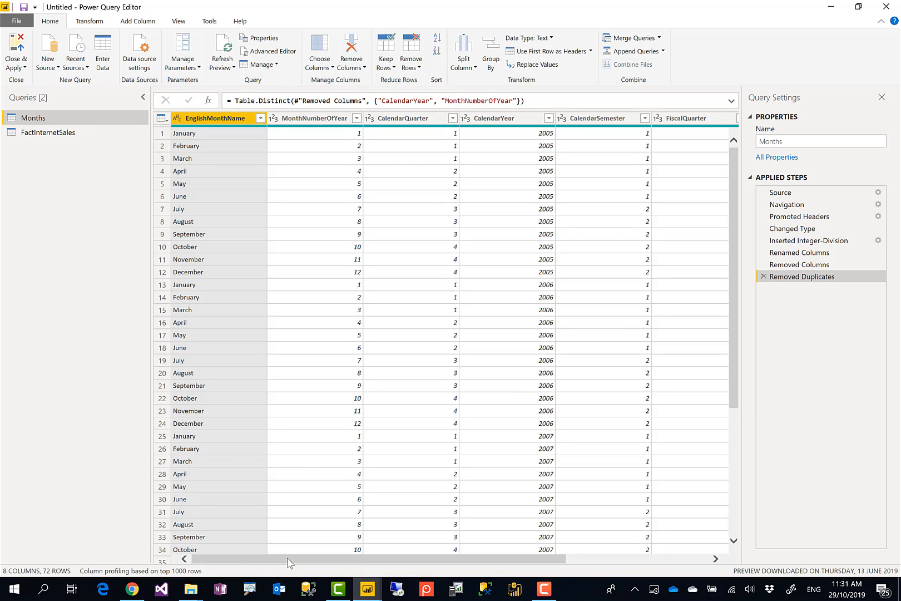
scroll("right", 3)
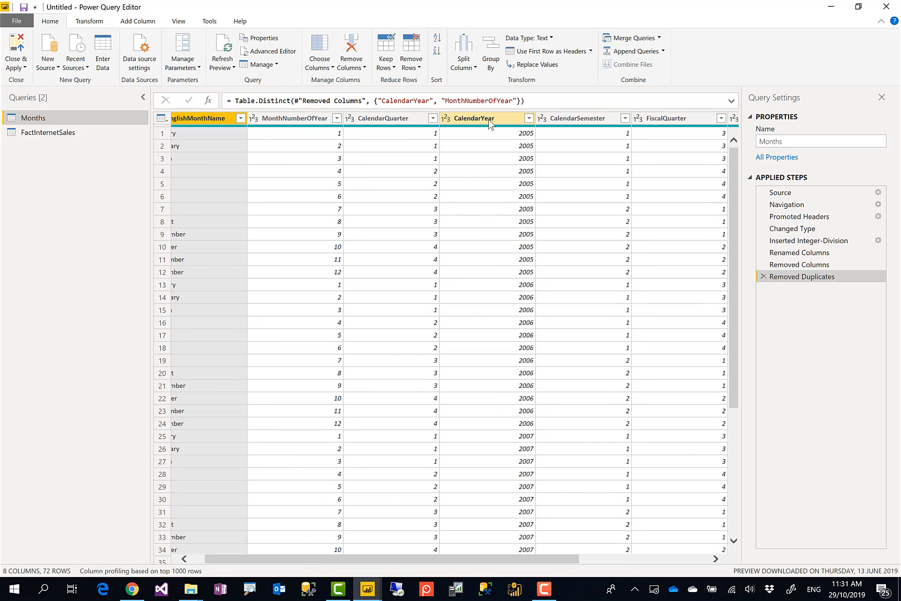
left_click(477, 118)
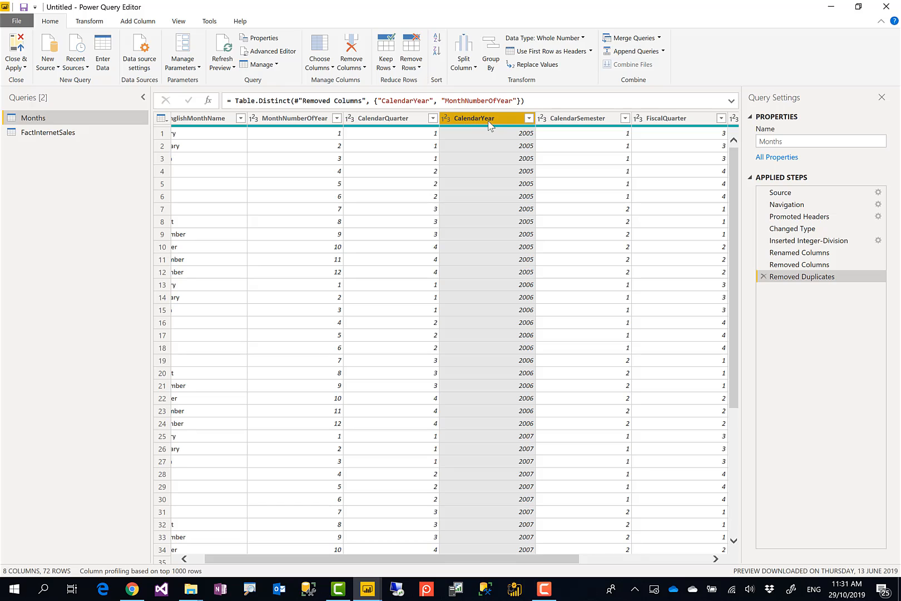
mouse_move(319, 135)
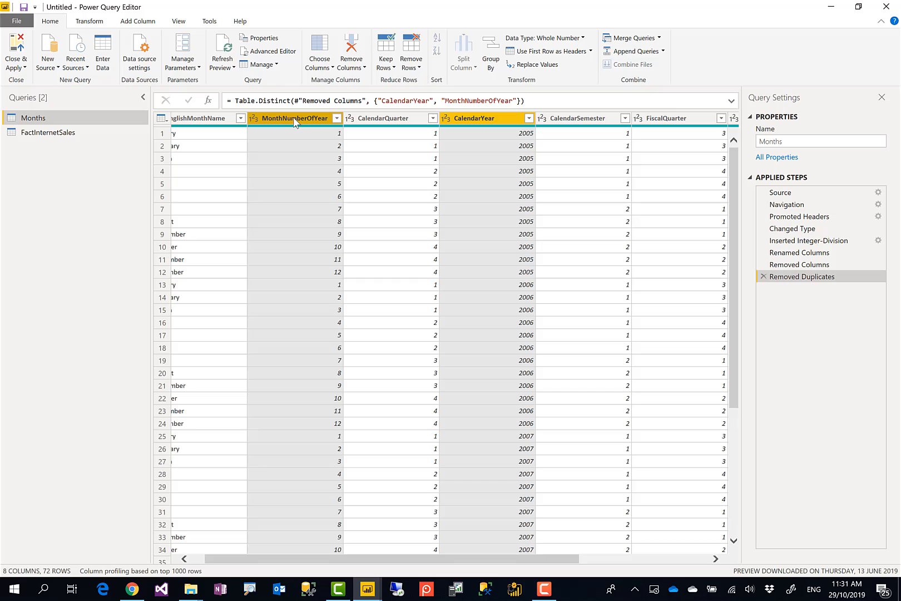
mouse_move(371, 128)
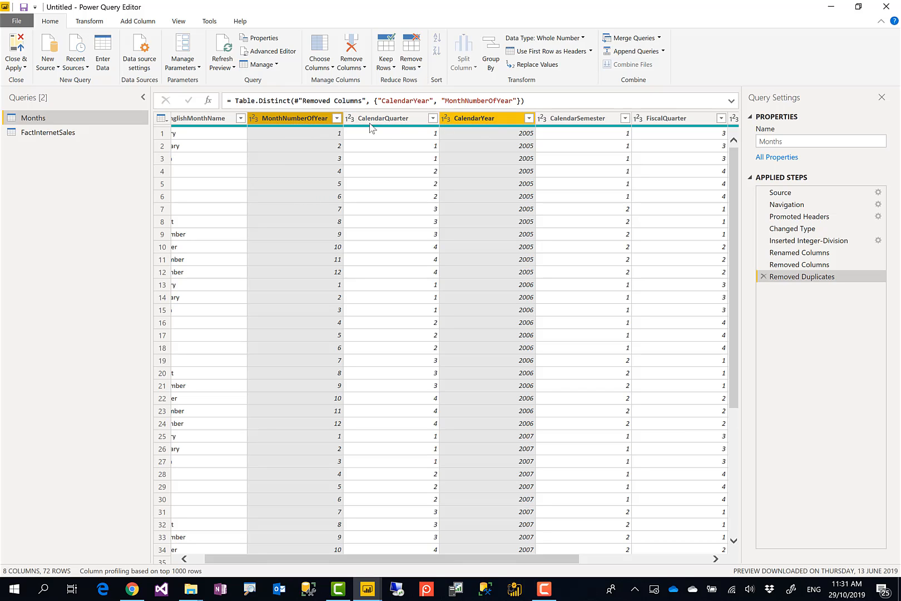
mouse_move(319, 130)
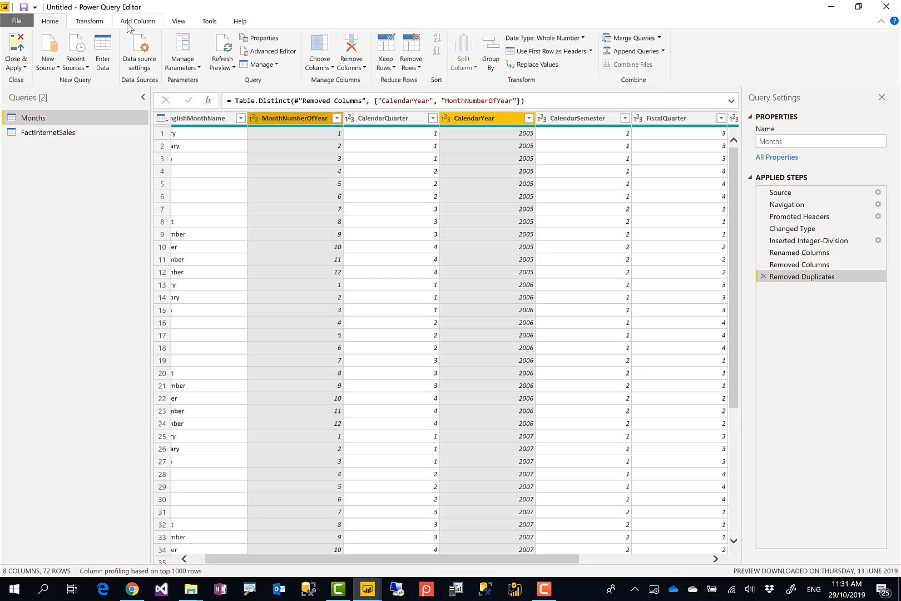
left_click(138, 21)
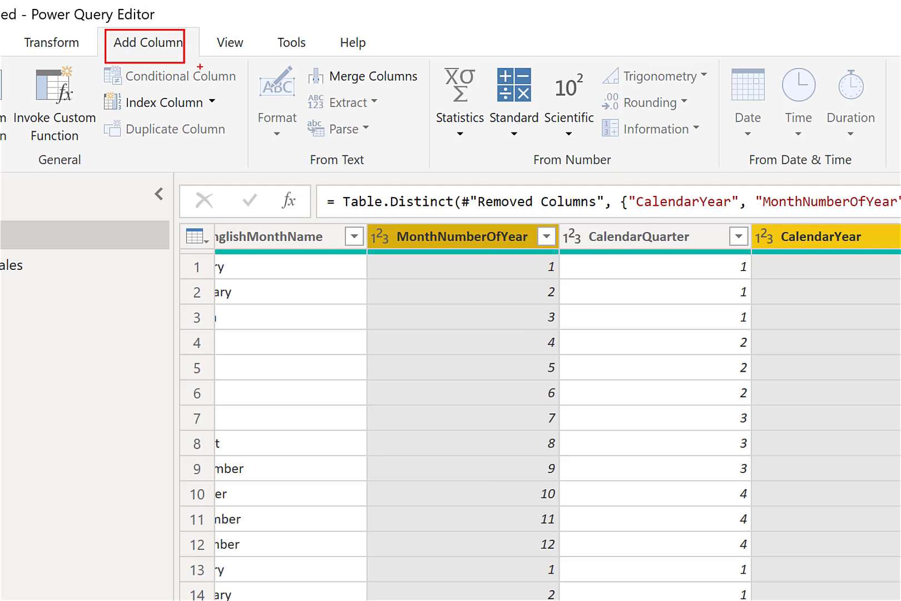
mouse_move(361, 76)
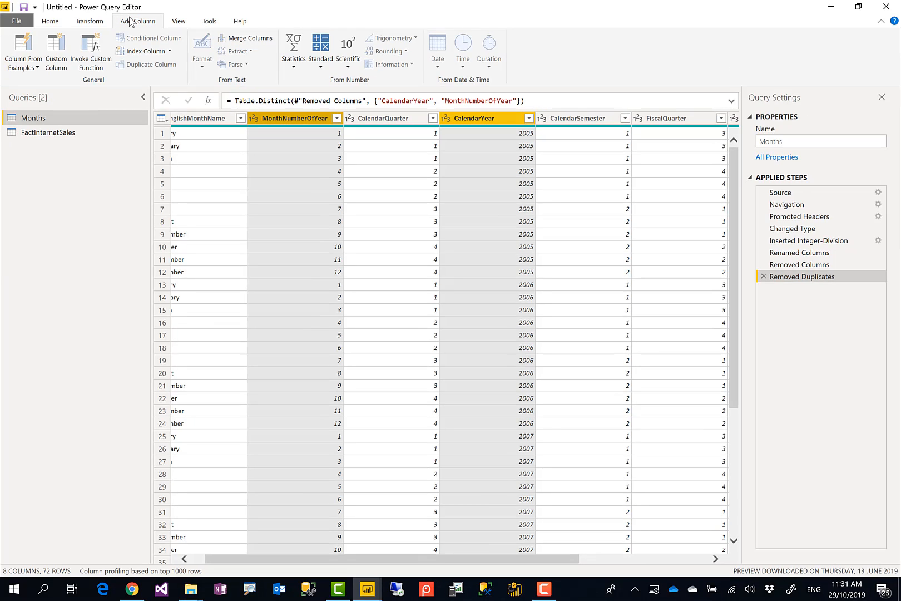
mouse_move(254, 38)
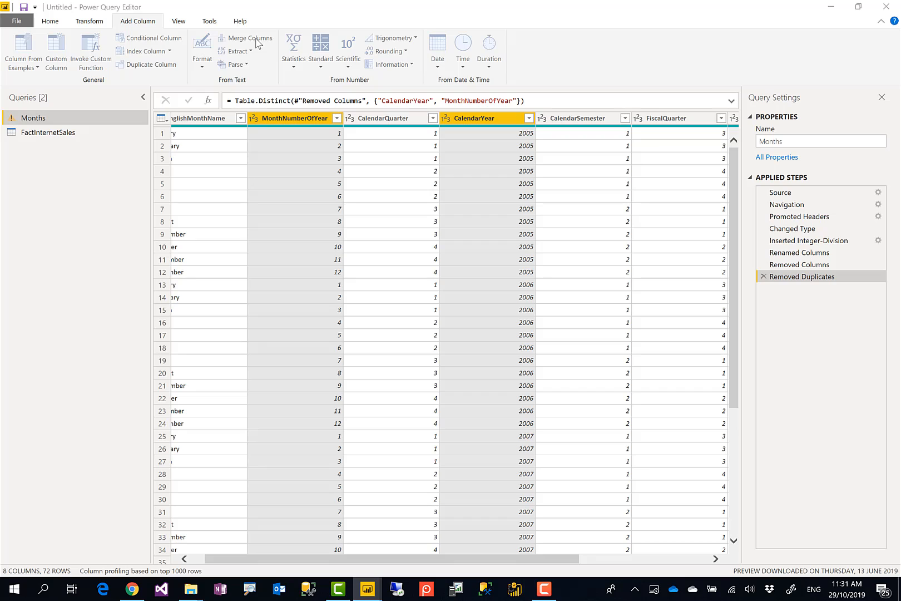
Merge CalendarYear and MonthNumberOfYear with no separator into a 'Merged YM' column
left_click(250, 38)
type("Merged Y")
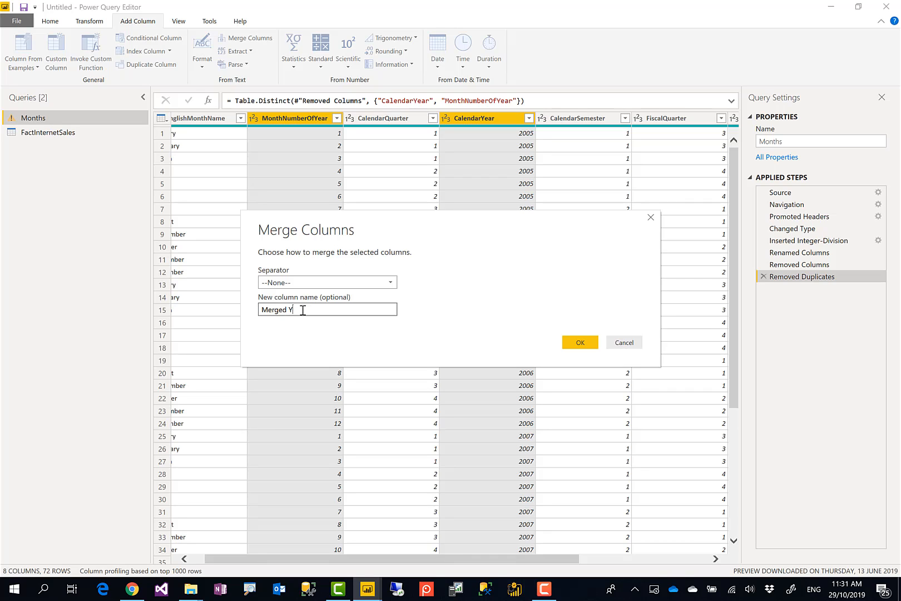
type("M")
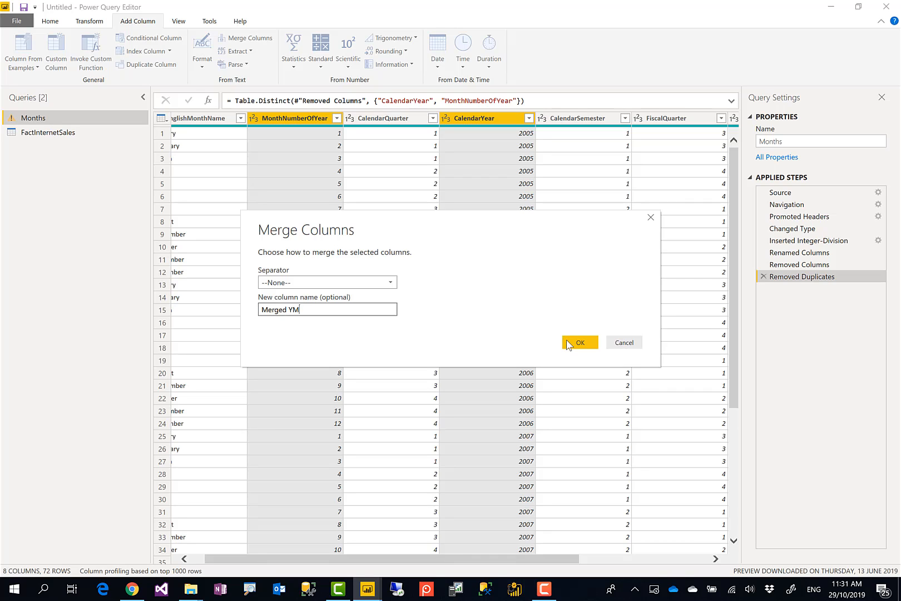
left_click(580, 342)
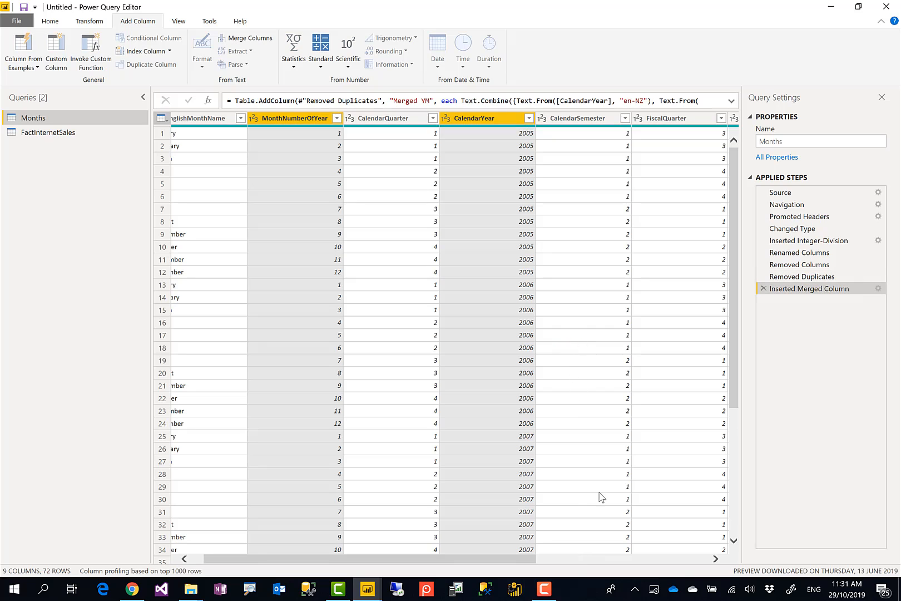
scroll("right", 3)
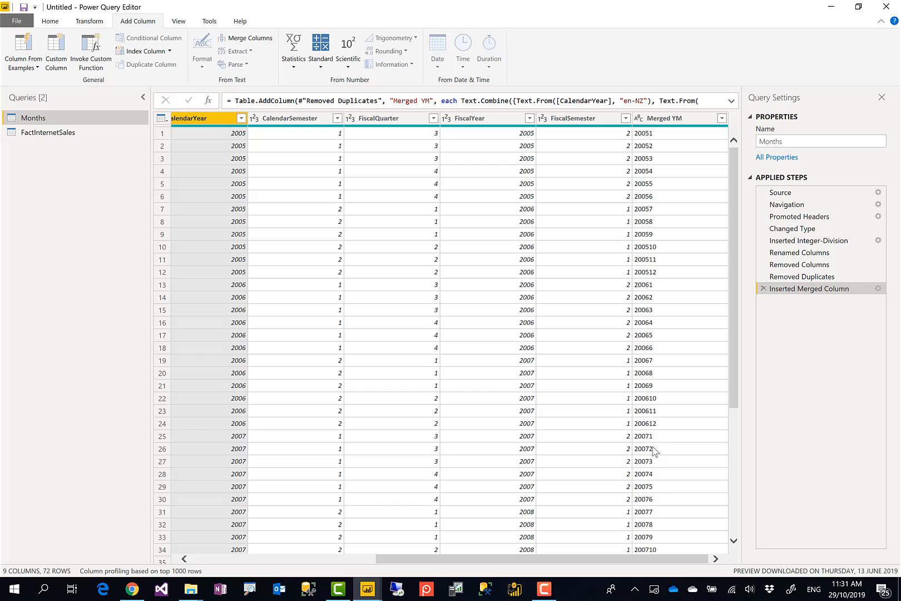
left_click(670, 118)
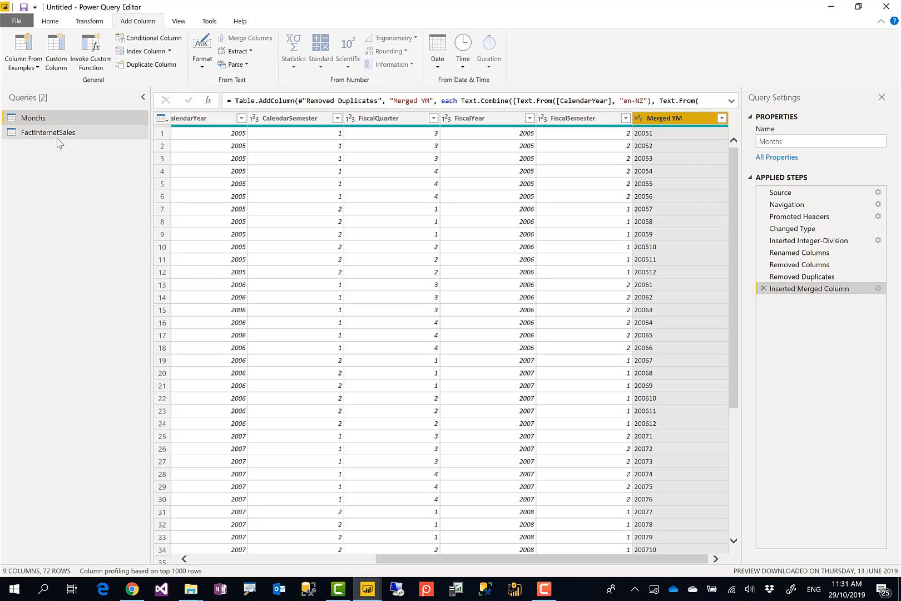
Switch to the FactInternetSales query and select its Year and Month columns together
left_click(48, 132)
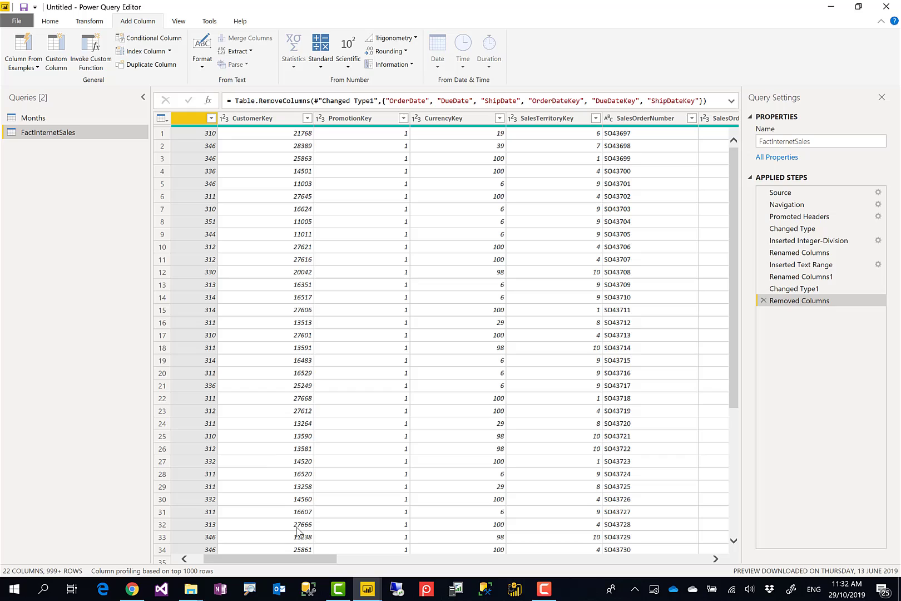
mouse_move(353, 133)
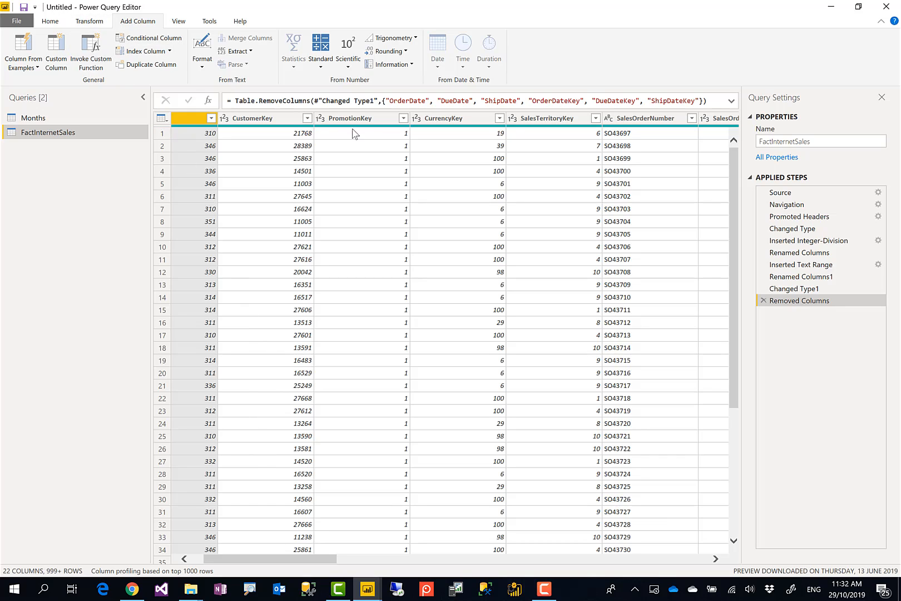
mouse_move(327, 547)
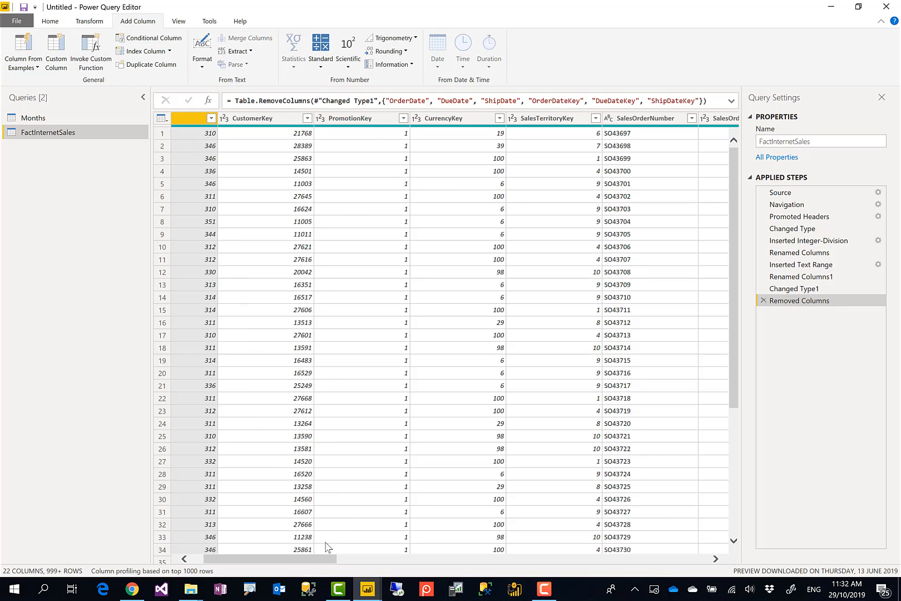
left_click_drag(259, 558, 333, 559)
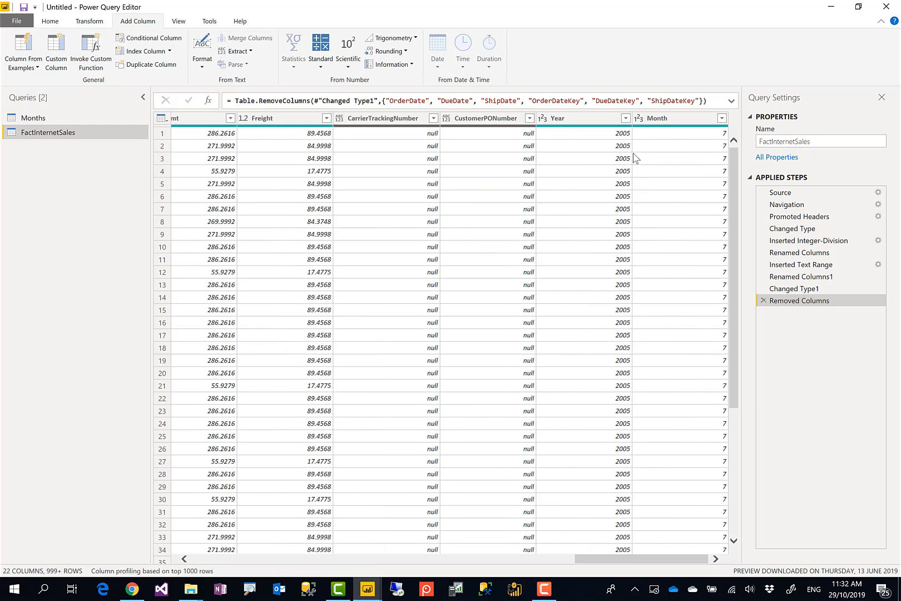
left_click(661, 118)
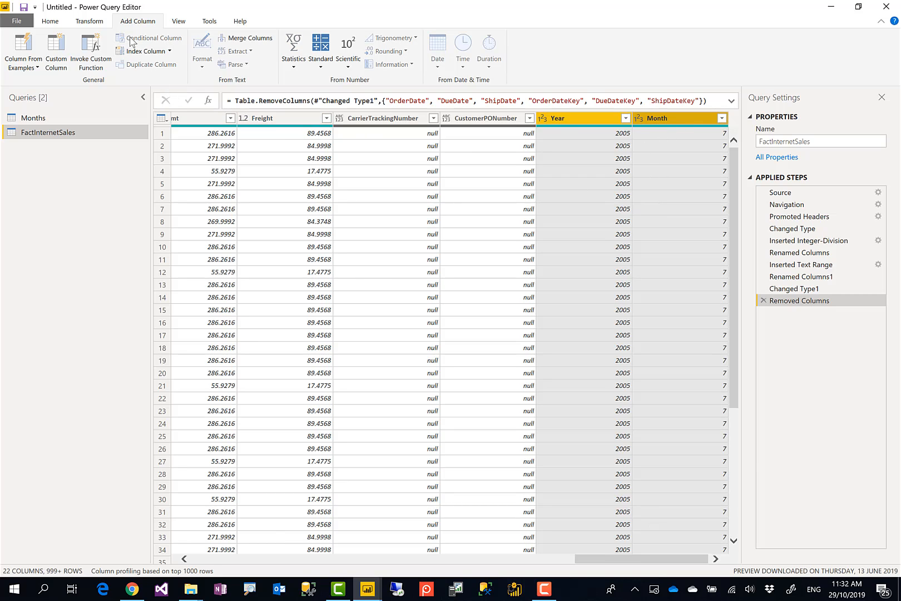
mouse_move(238, 51)
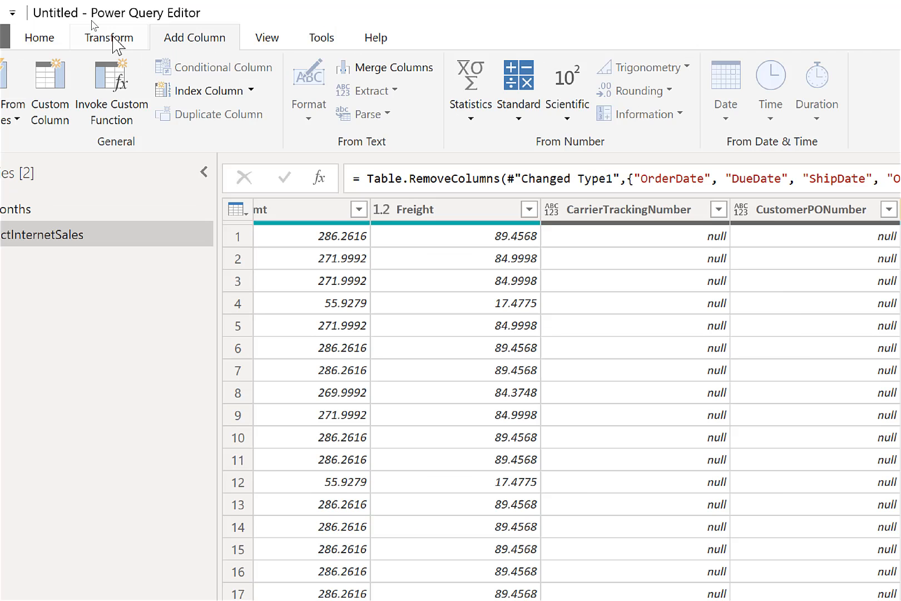
left_click(109, 38)
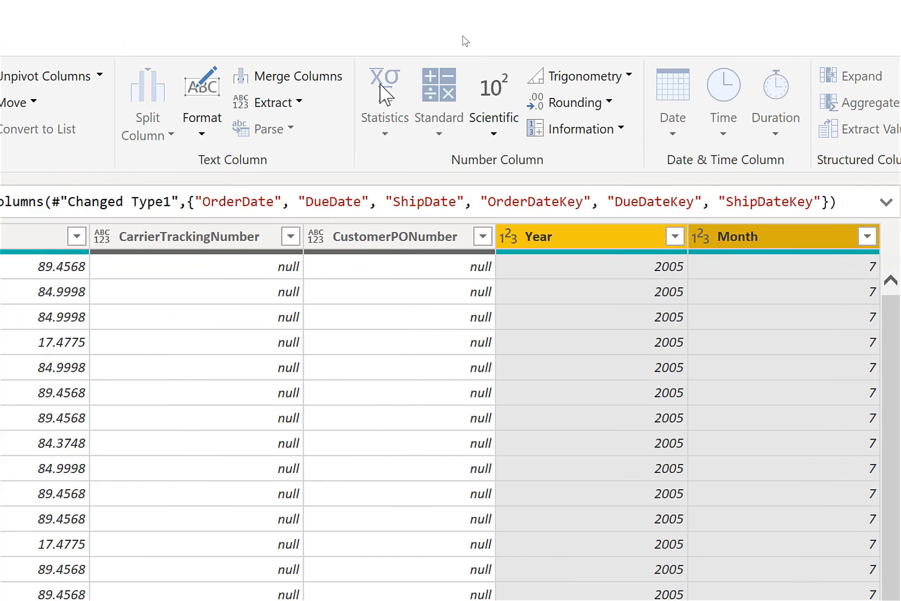
Merge Year and Month with no separator into a 'Merged YM' column like 20057
left_click(298, 76)
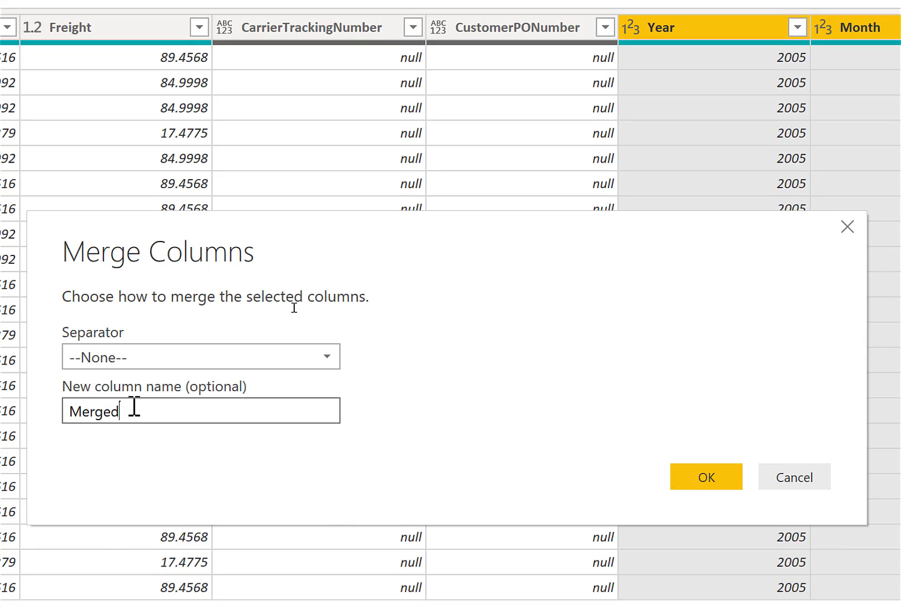
type("Y")
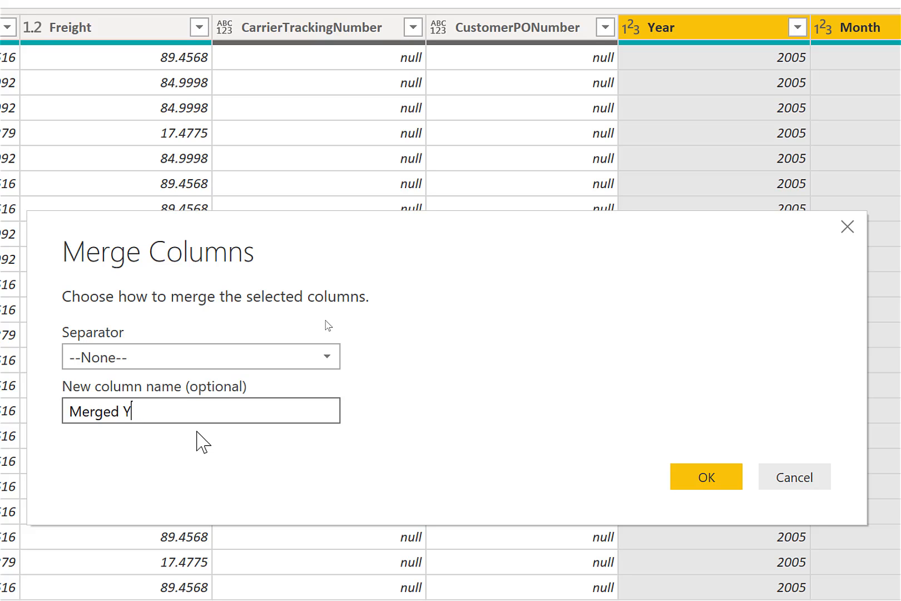
type("M")
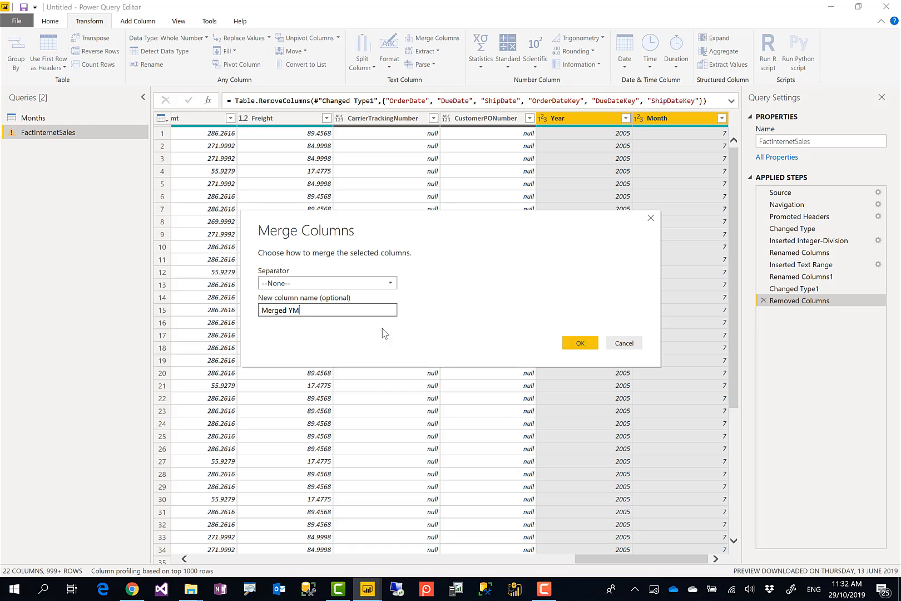
left_click(579, 343)
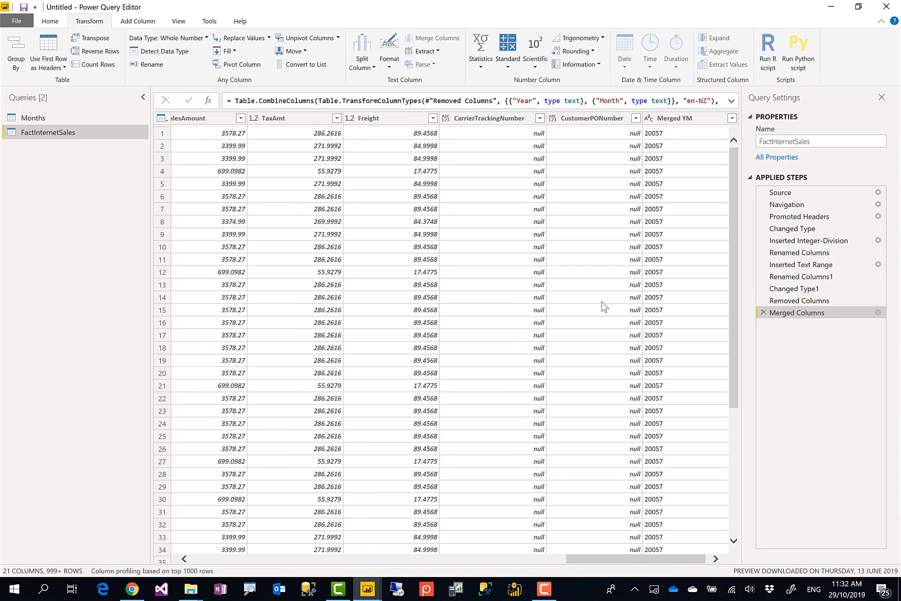
left_click(689, 118)
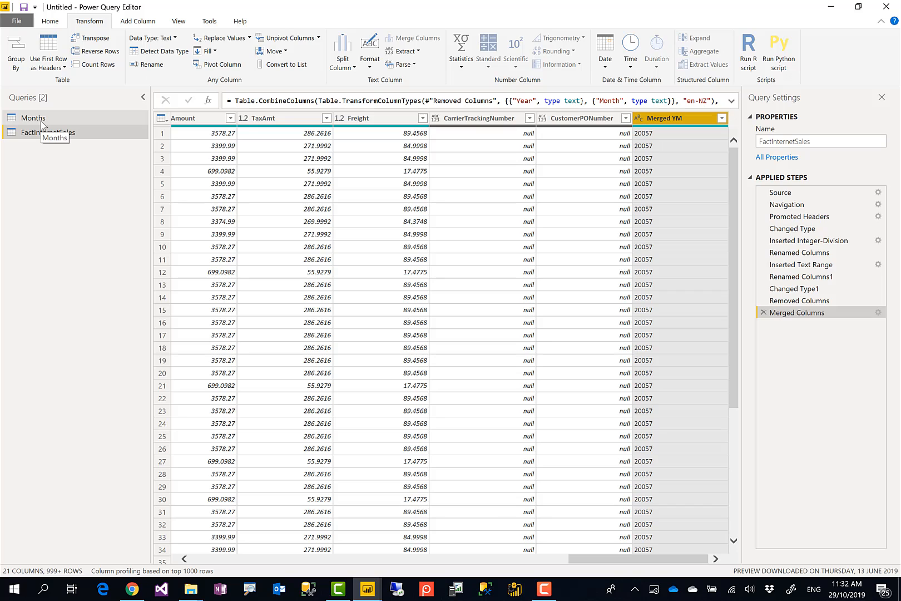
left_click(33, 117)
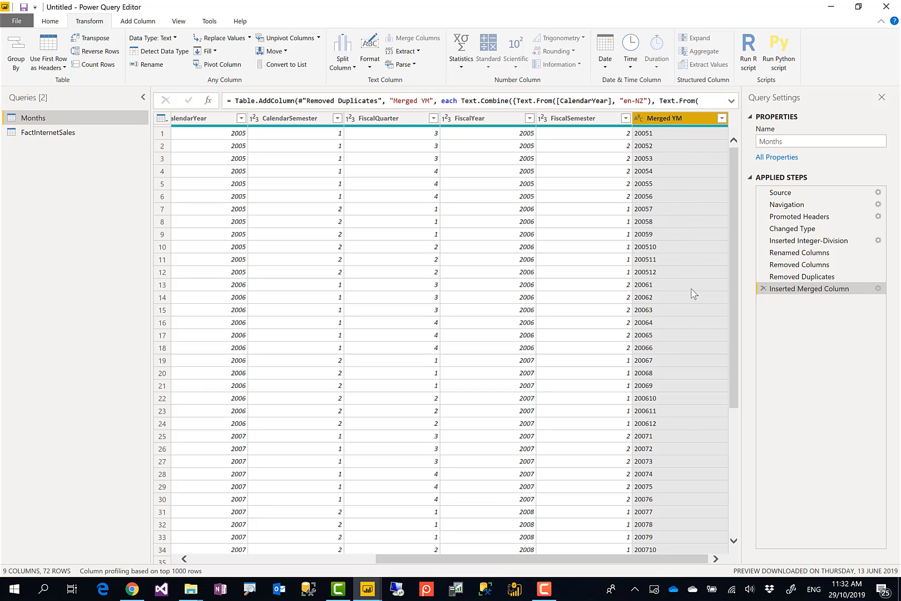
mouse_move(675, 145)
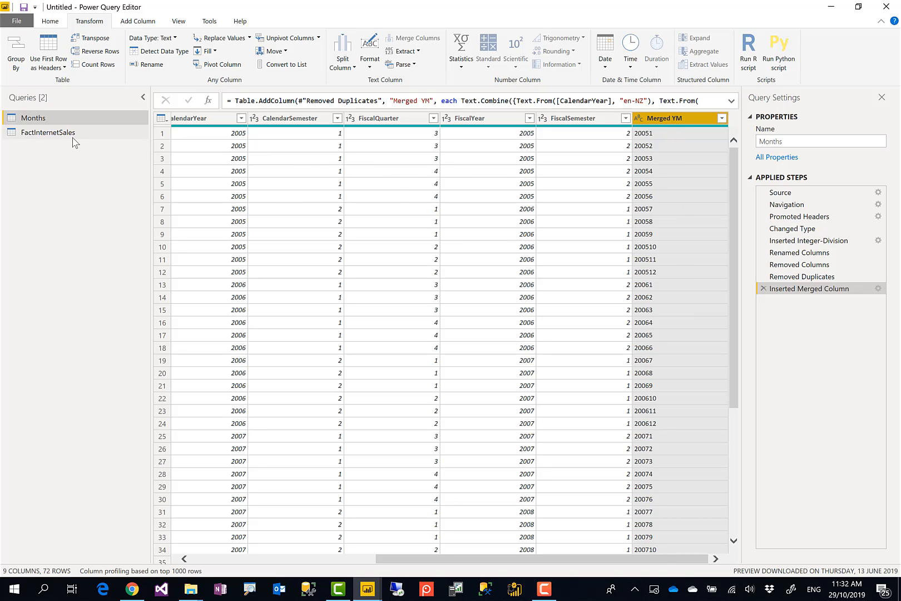
left_click(47, 132)
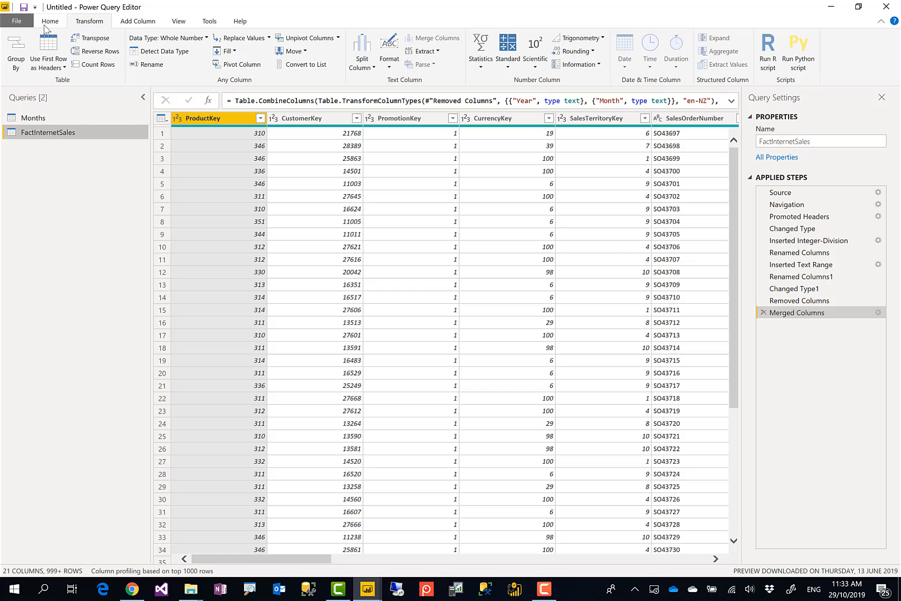
left_click(49, 22)
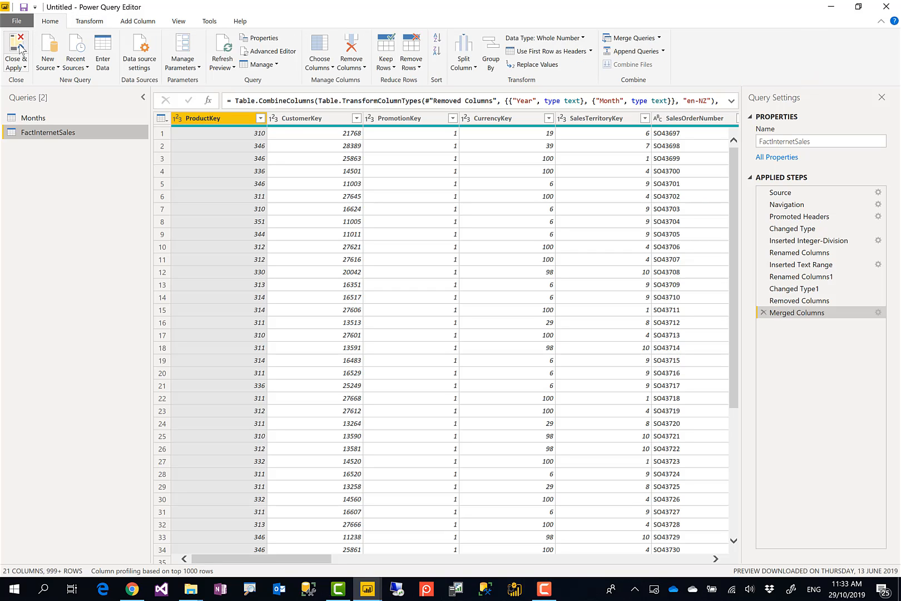
Apply the query changes and verify the Merged YM many-to-one relationship in Model view
left_click(13, 47)
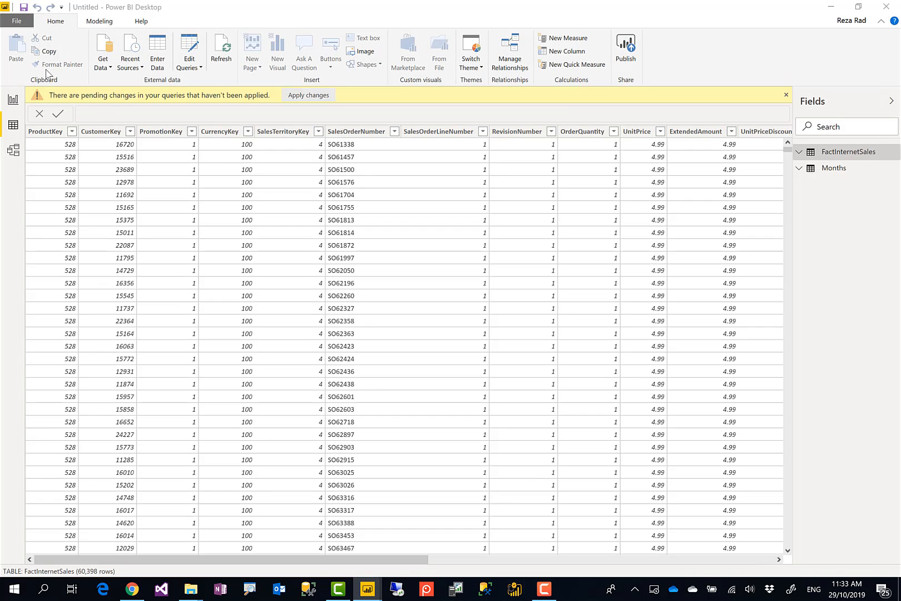
left_click(308, 94)
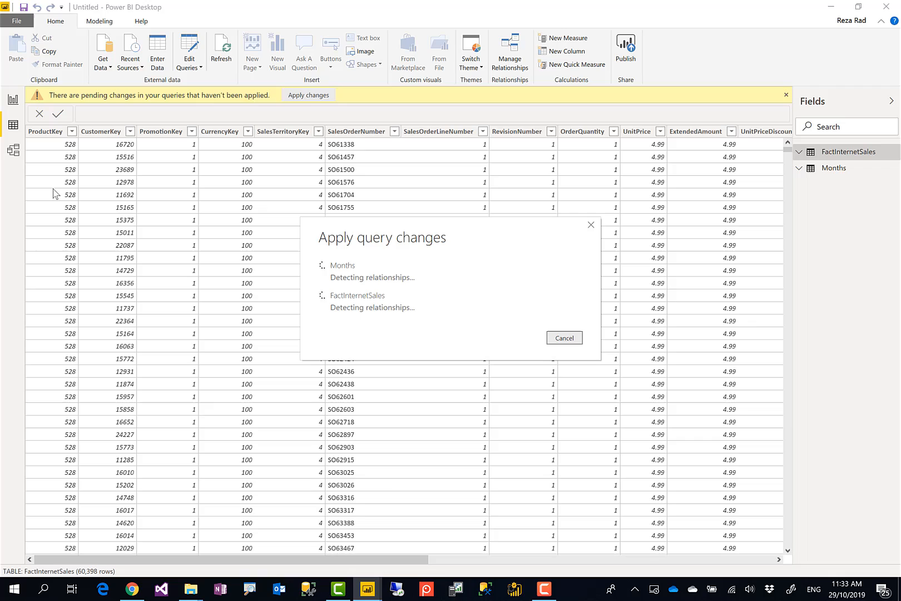
left_click(13, 149)
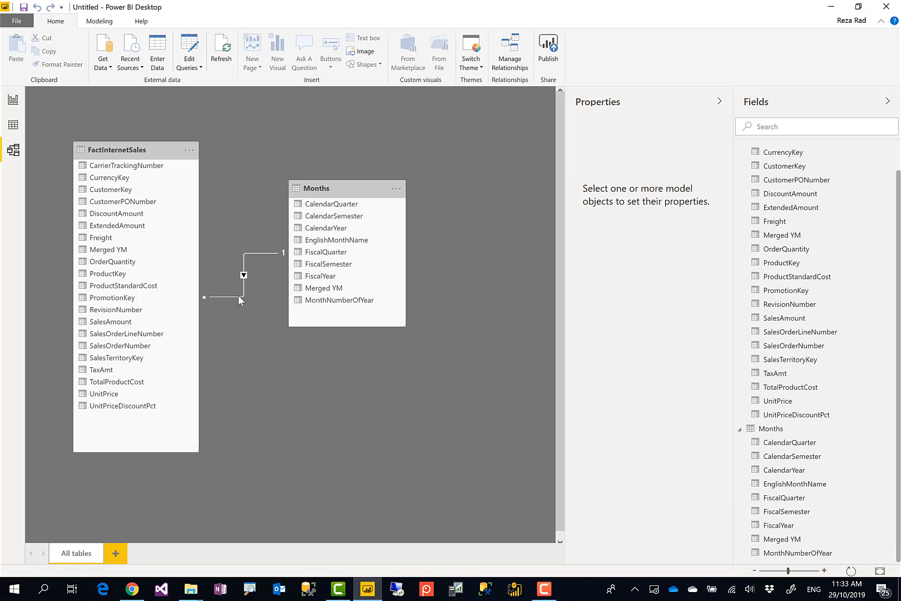
left_click(243, 275)
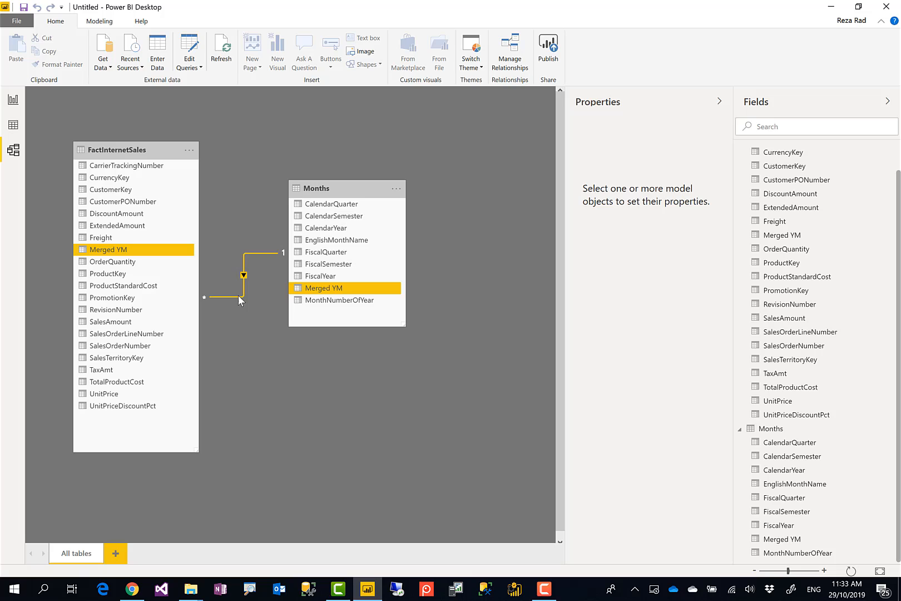